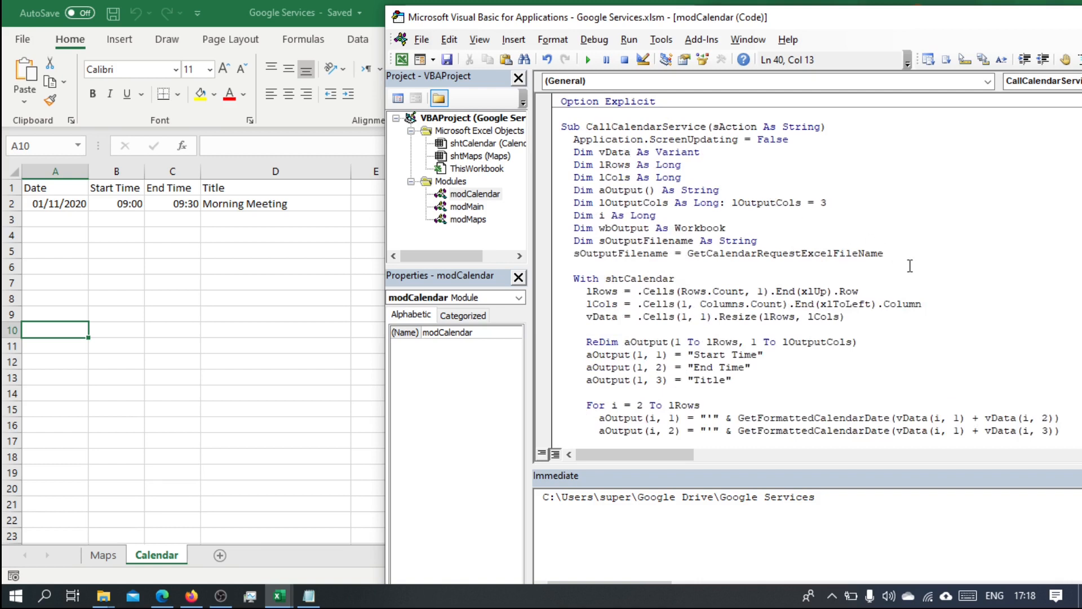
Declare oHttp and set it with 'Set oHttp = CreateHttpObject'.
{"action": "type", "text": "dim"}
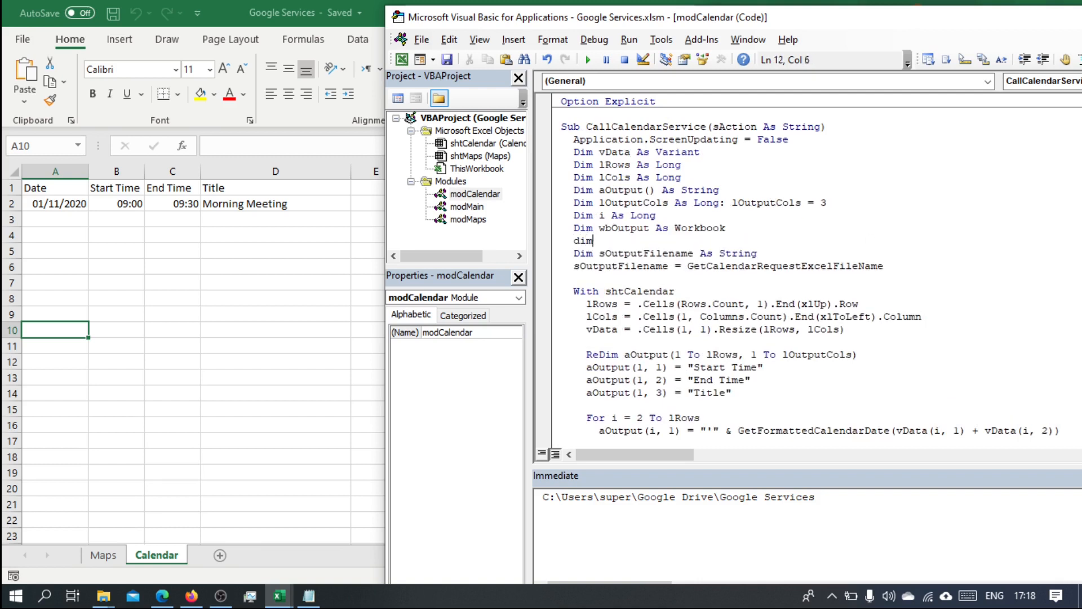
{"action": "type", "text": "o"}
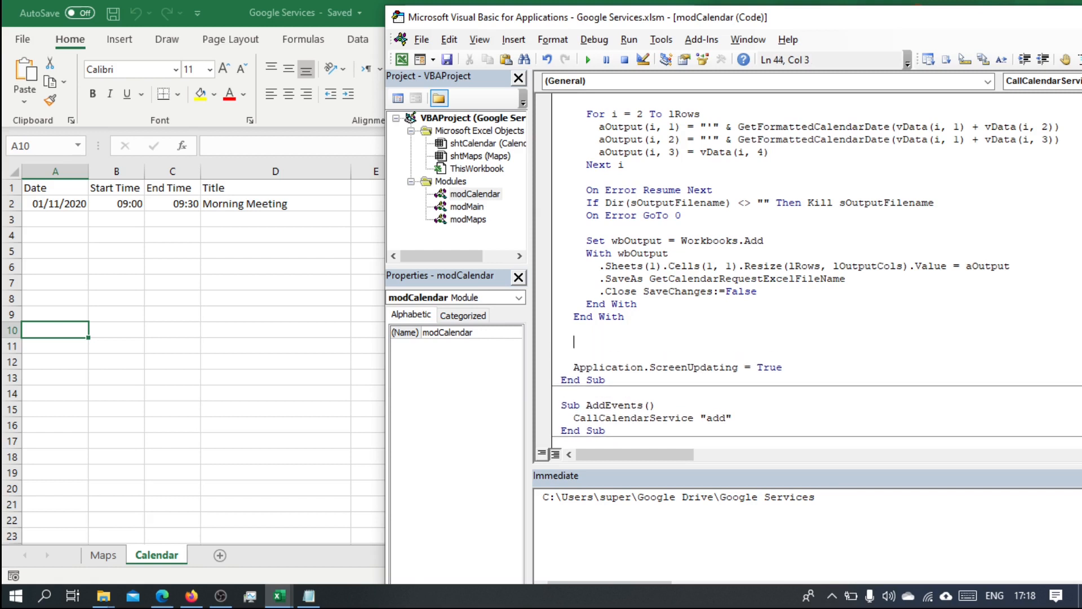
{"action": "type", "text": "set o"}
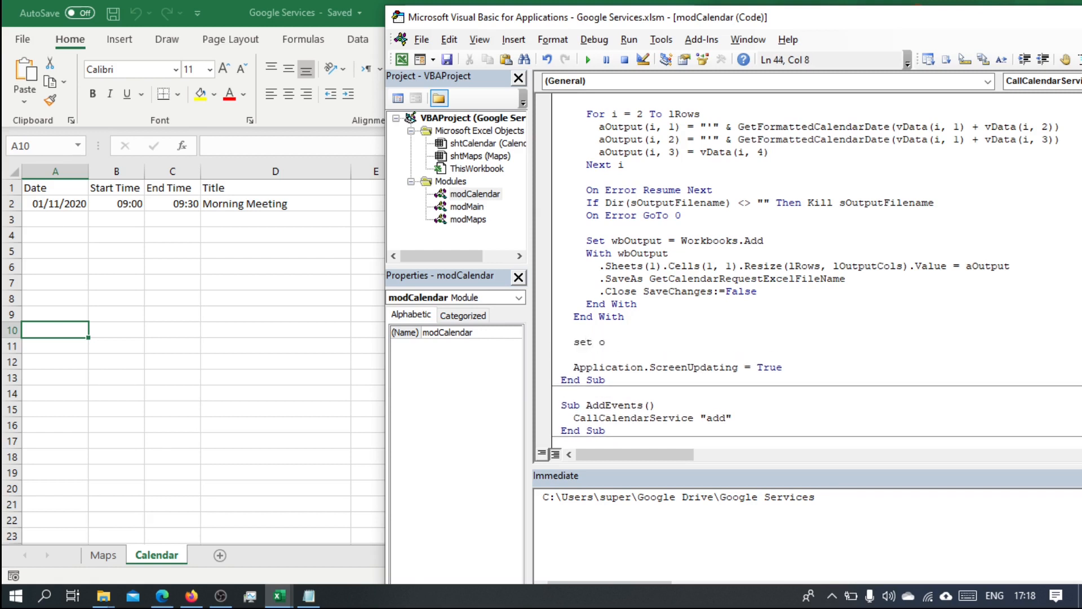
{"action": "type", "text": "Http = c"}
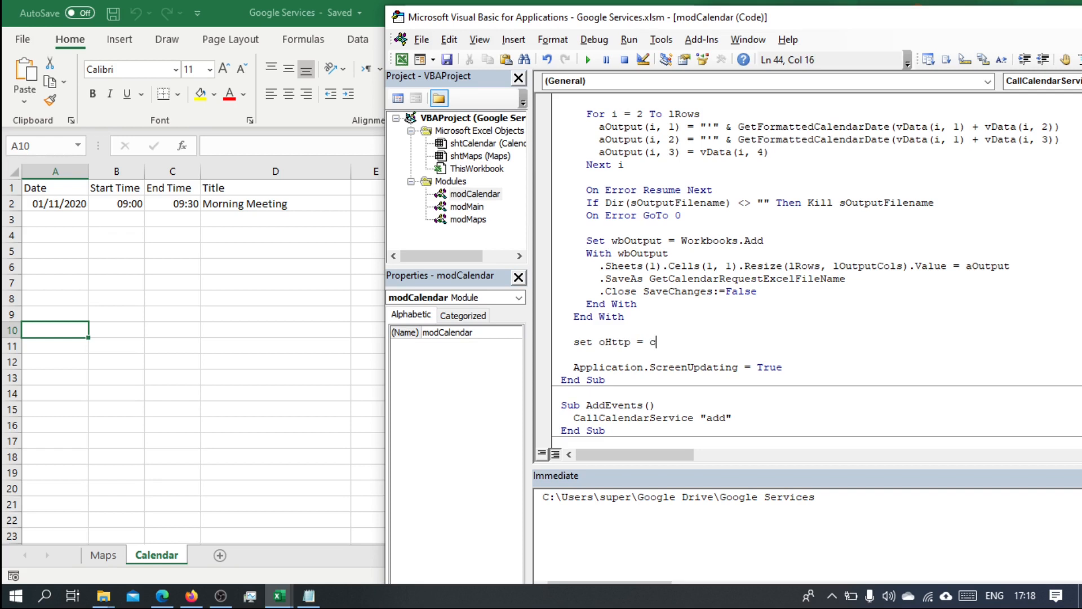
{"action": "type", "text": "reate"}
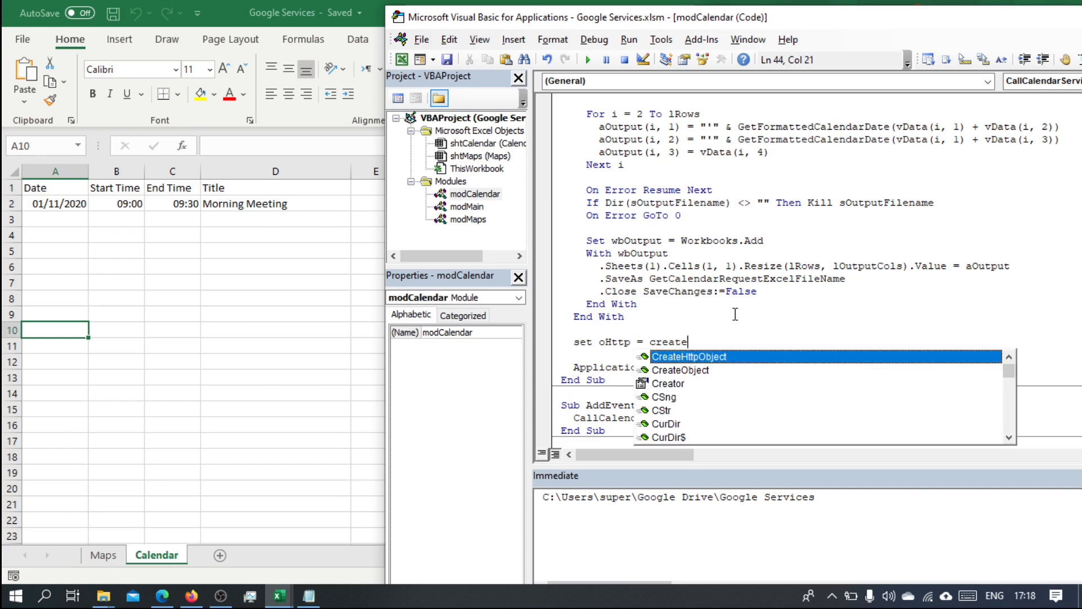
{"action": "key", "text": "Tab"}
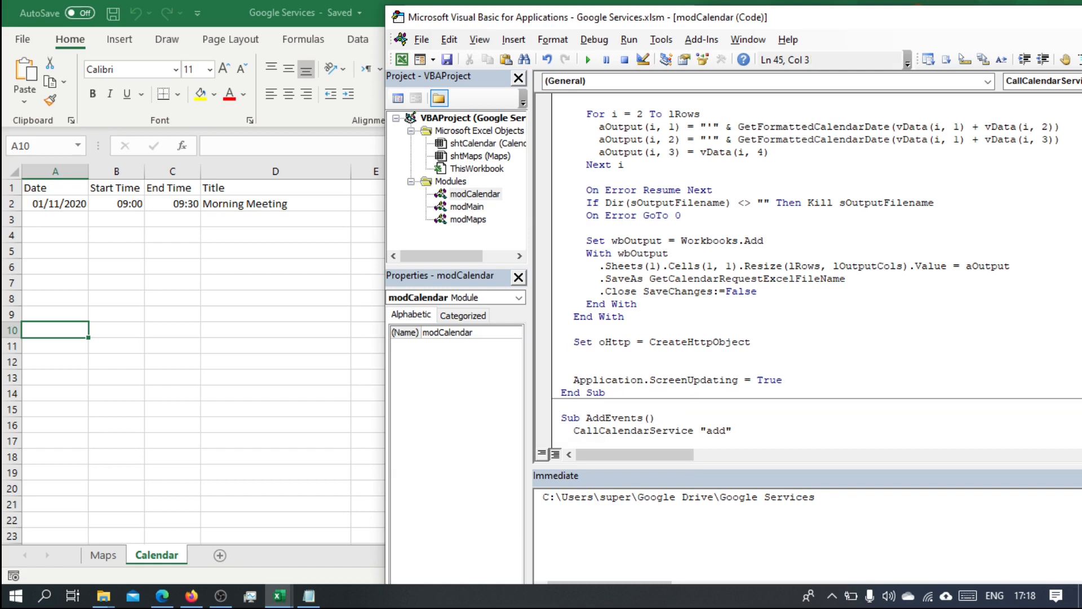
Add a 'With oHttp … End With' block containing '.Open "GET", sUrl, False'.
{"action": "type", "text": "with"}
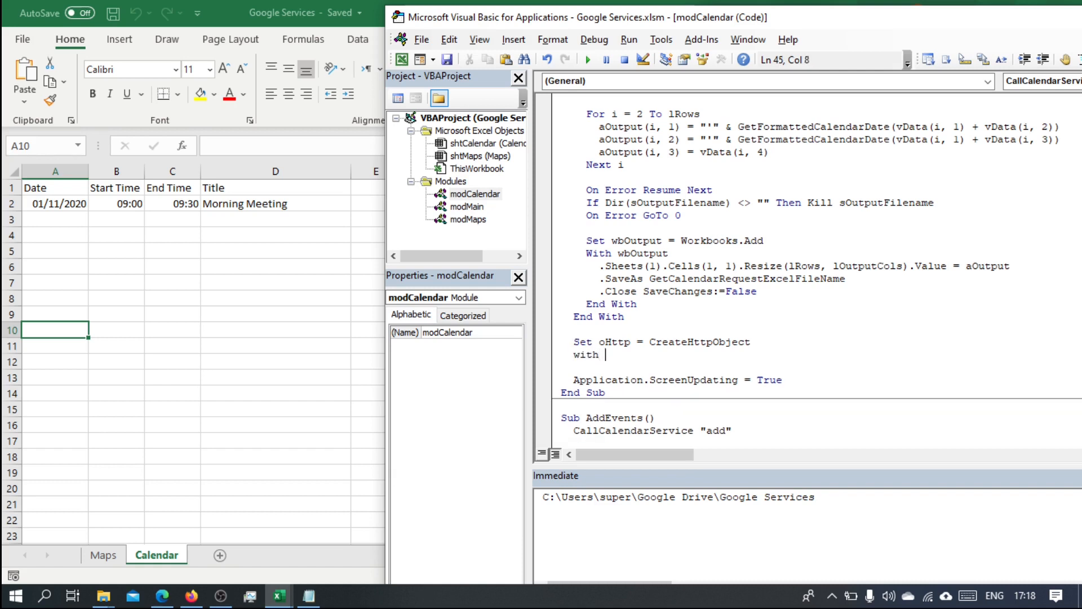
{"action": "type", "text": "oHttp"}
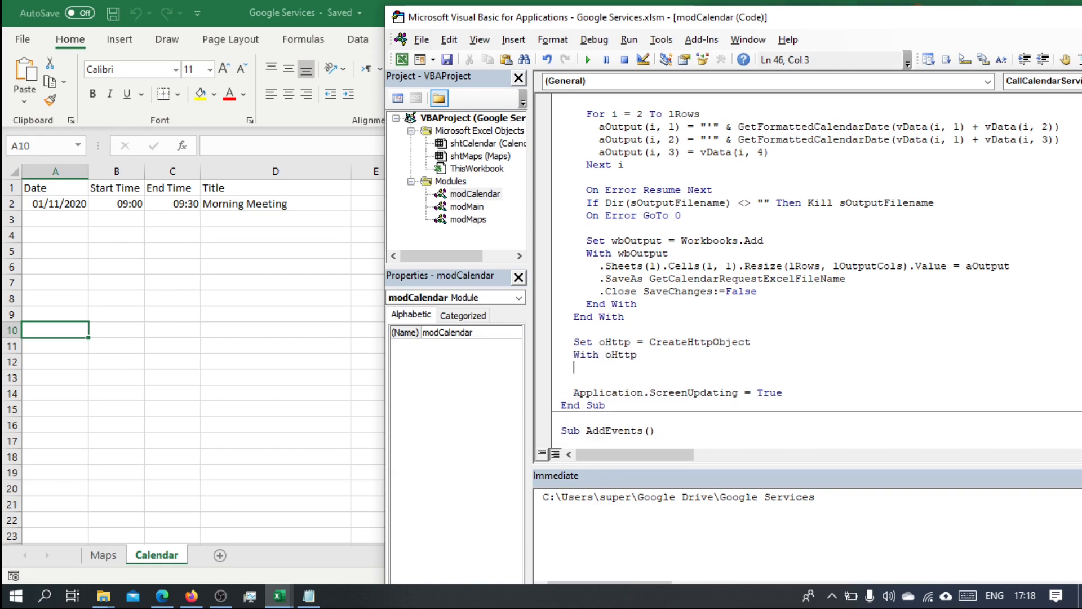
{"action": "type", "text": "end w"}
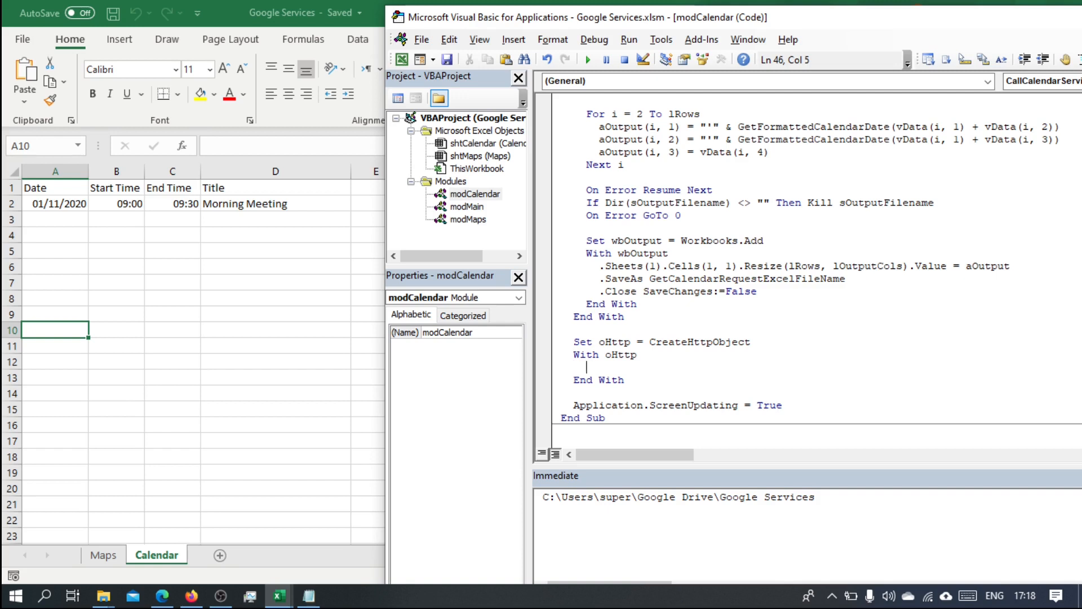
{"action": "type", "text": "."}
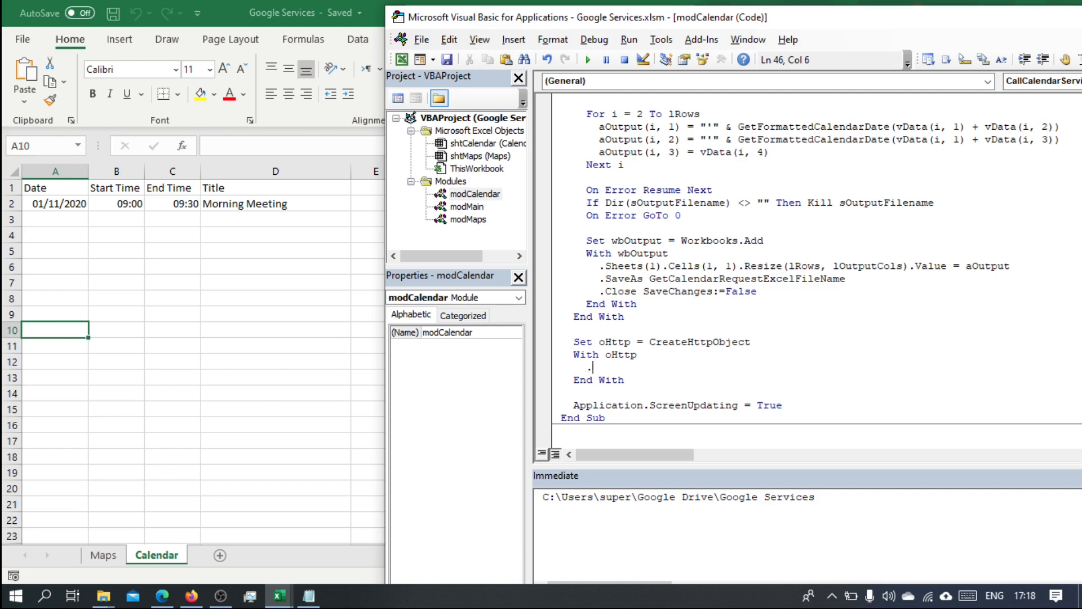
{"action": "type", "text": "Open"}
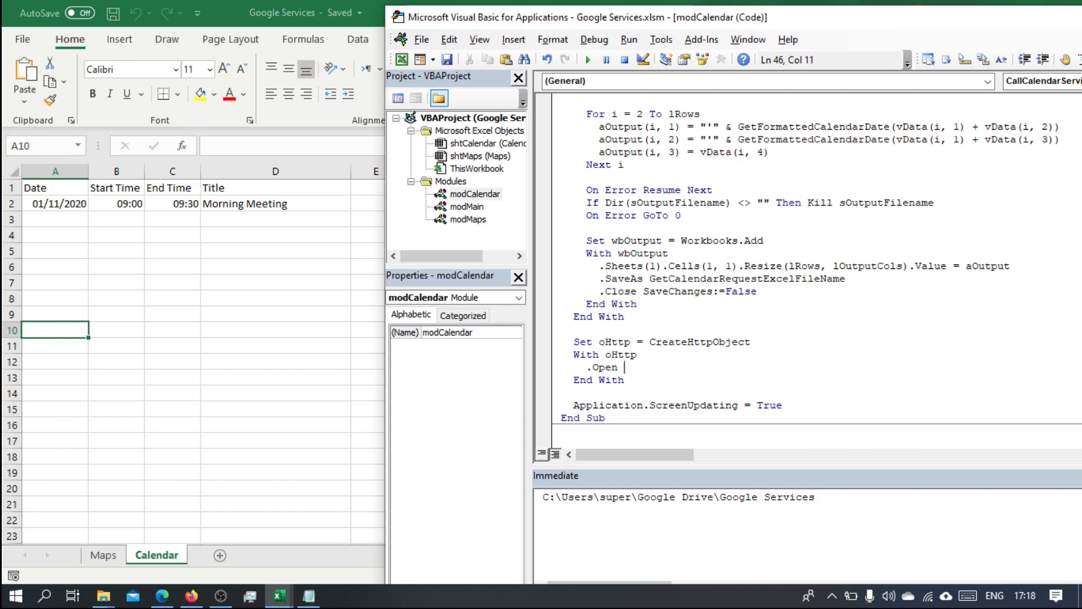
{"action": "type", "text": "\"Ge"}
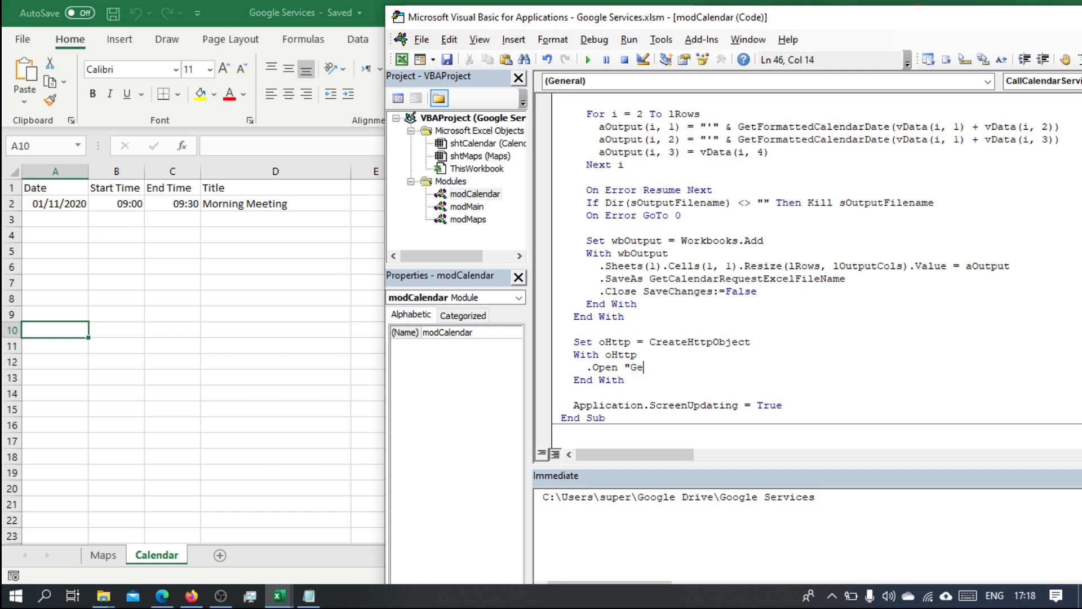
{"action": "type", "text": "T\""}
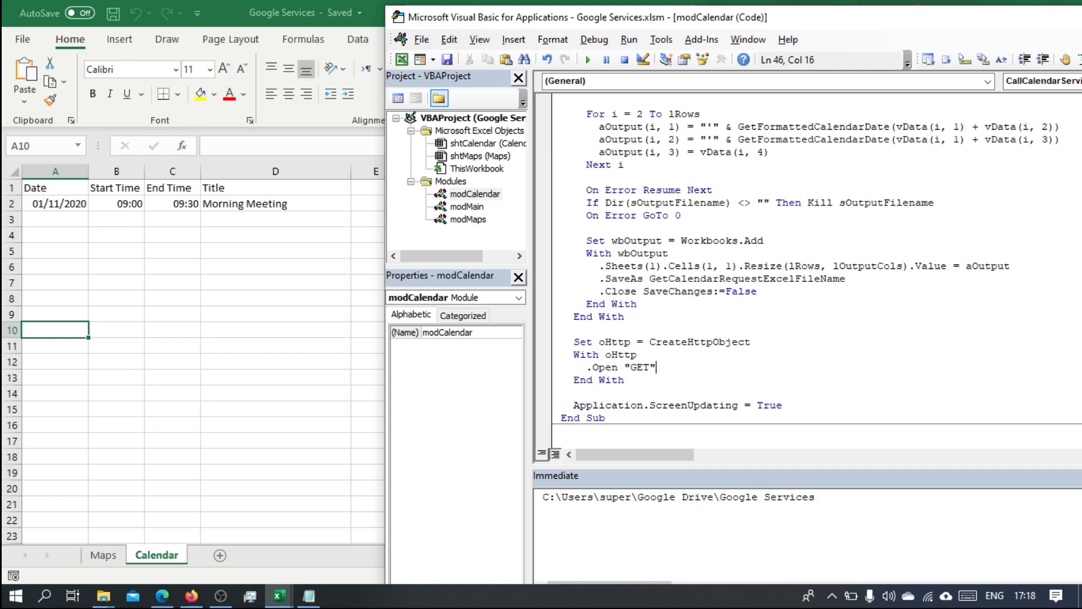
{"action": "type", "text": ", su"}
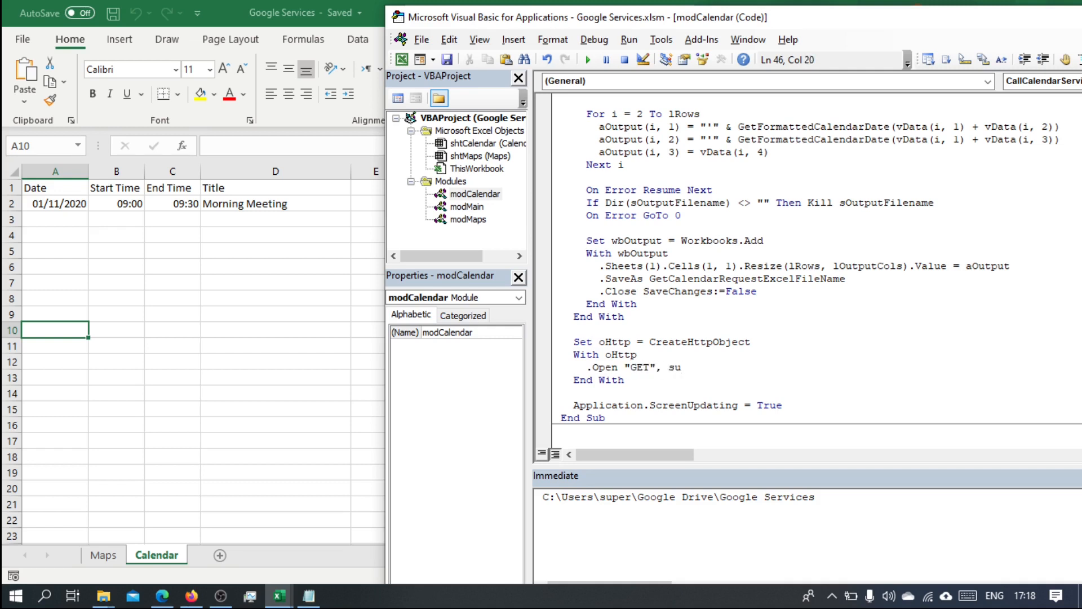
{"action": "type", "text": "rl, false"}
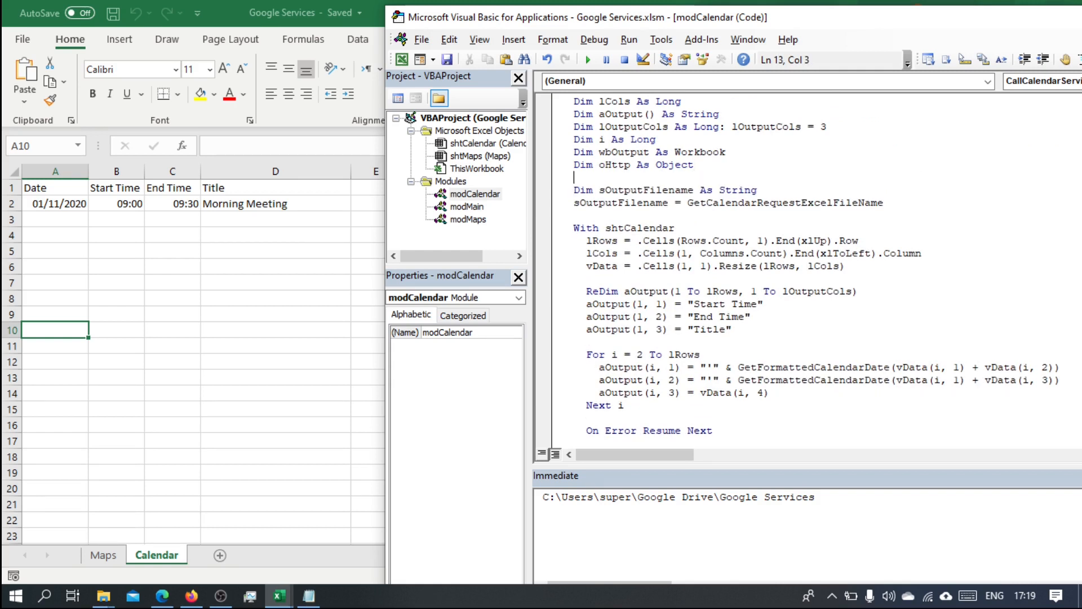
Declare sUrl and begin it as gsBaseUrl & "?service=calendar".
{"action": "type", "text": "dim s"}
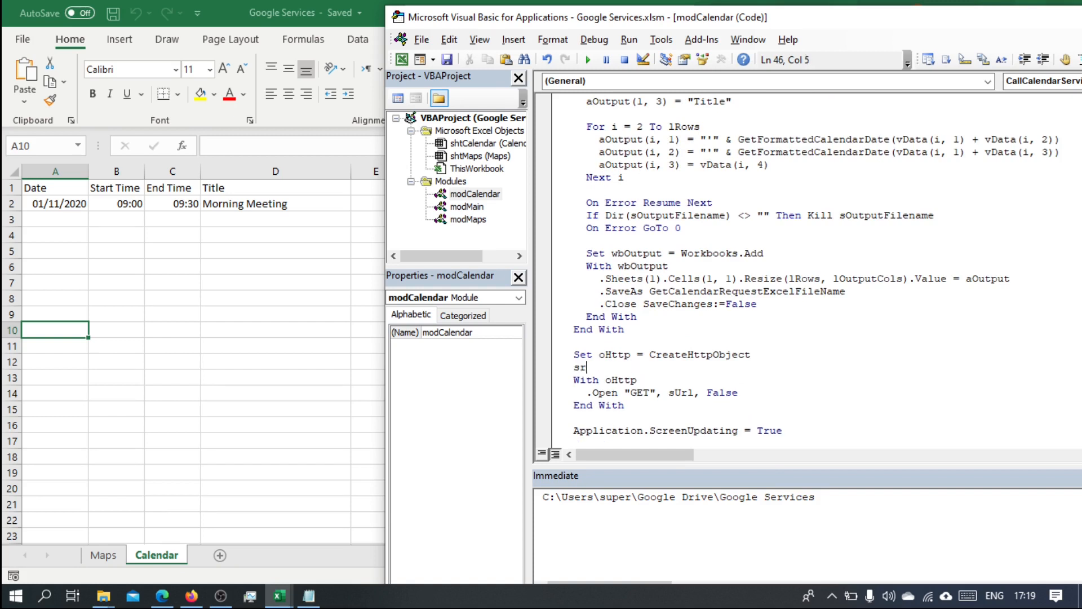
{"action": "type", "text": "Url ="}
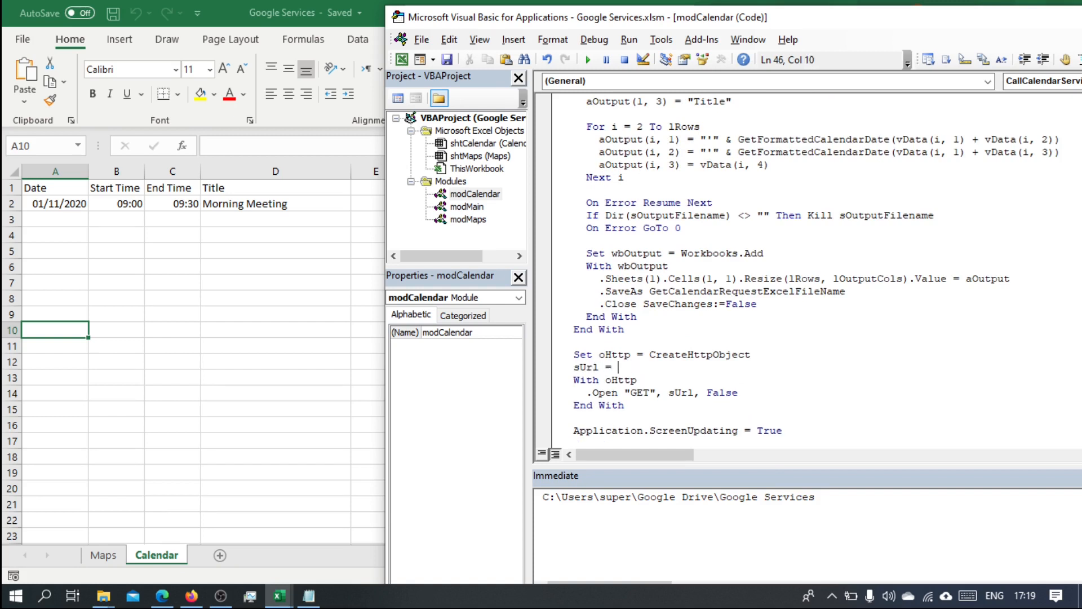
{"action": "type", "text": "gs"}
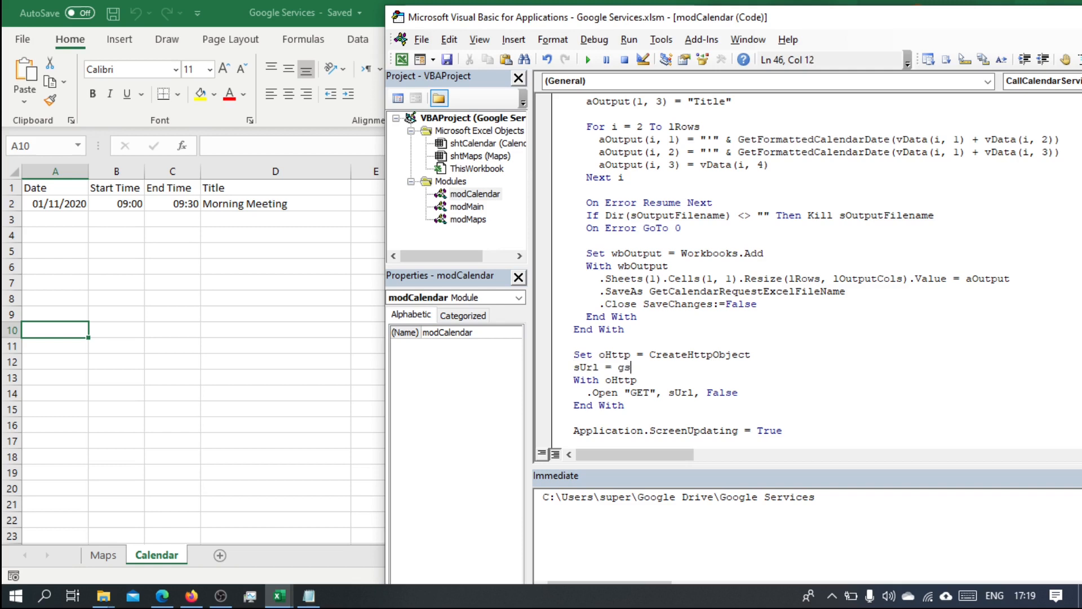
{"action": "type", "text": "BaseUrl &"}
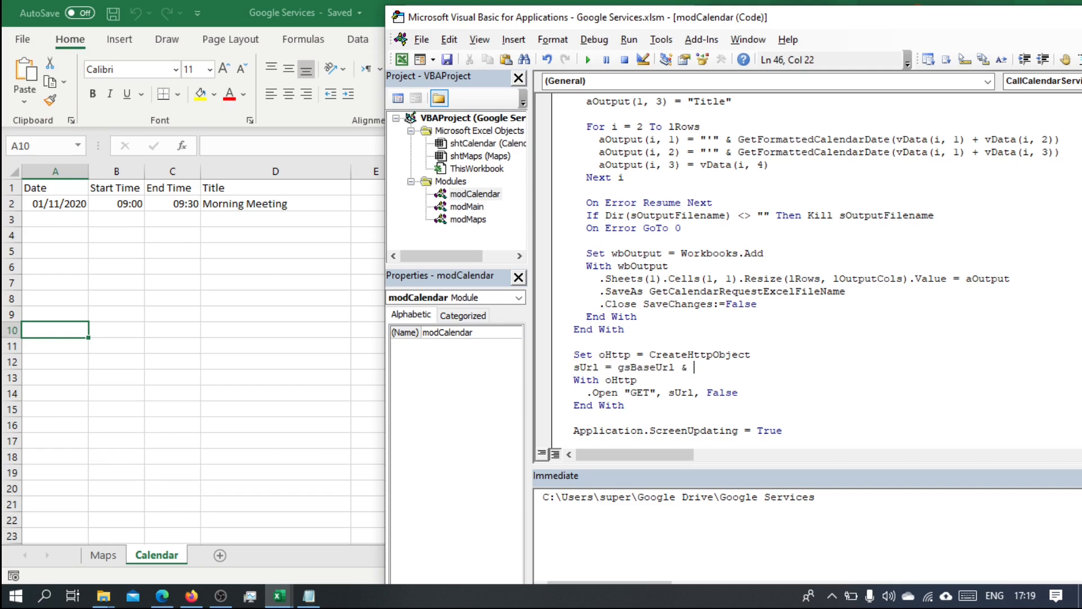
{"action": "type", "text": "?"}
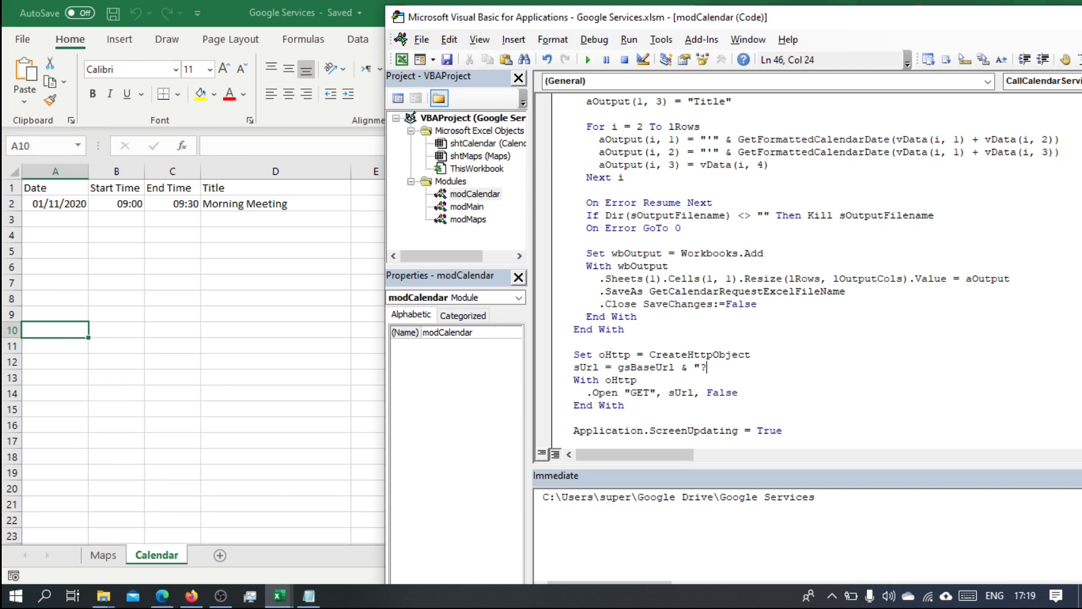
{"action": "type", "text": "serv"}
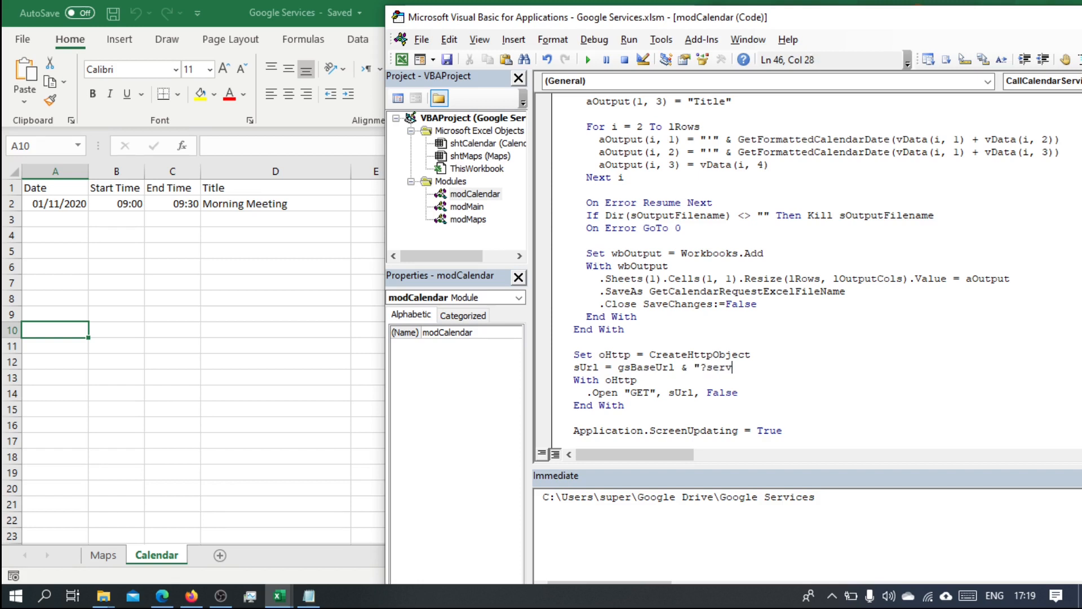
{"action": "type", "text": "ice="}
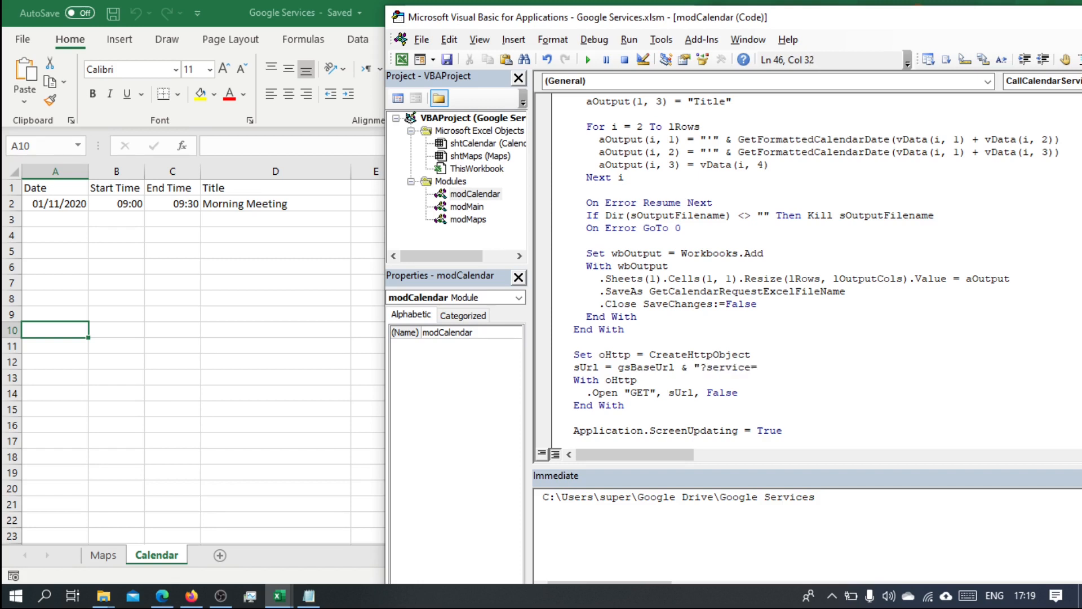
{"action": "type", "text": "calenda"}
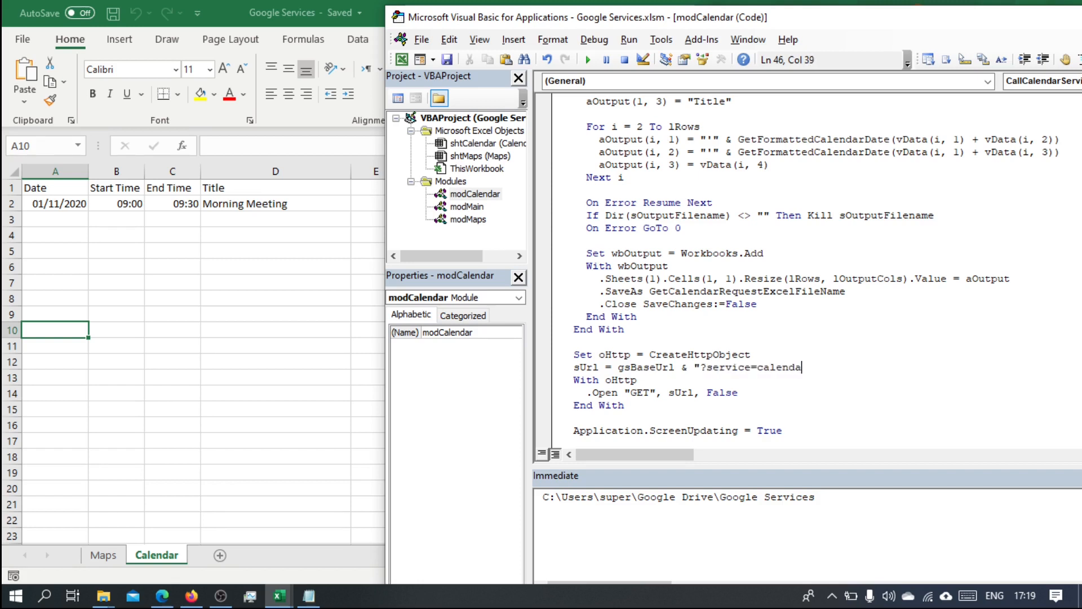
Append "&action=" & sAction to sUrl and add .Send to the With block.
{"action": "type", "text": "&"}
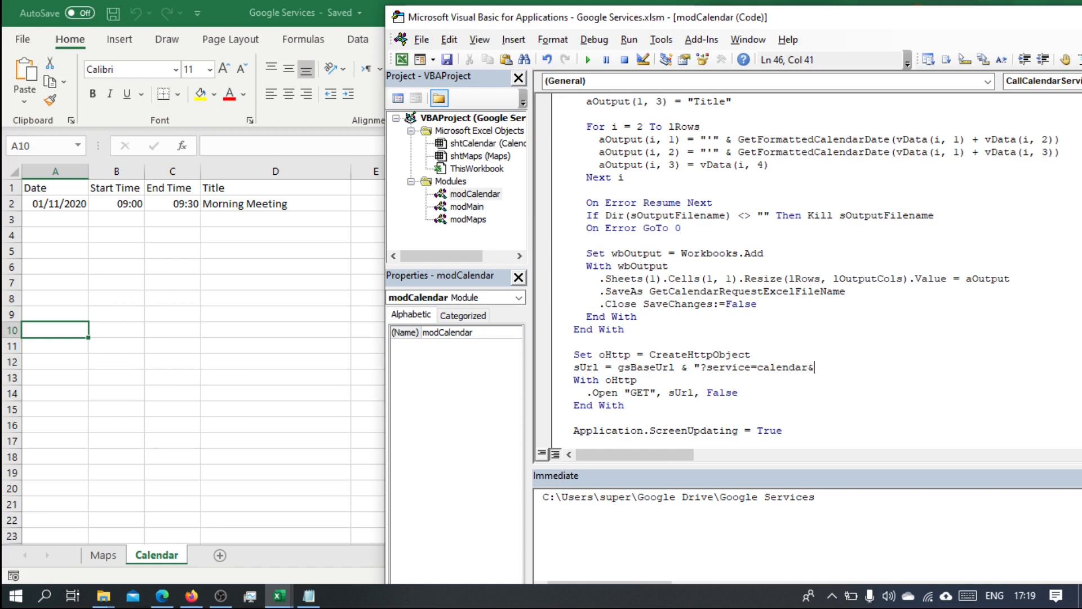
{"action": "type", "text": "ac"}
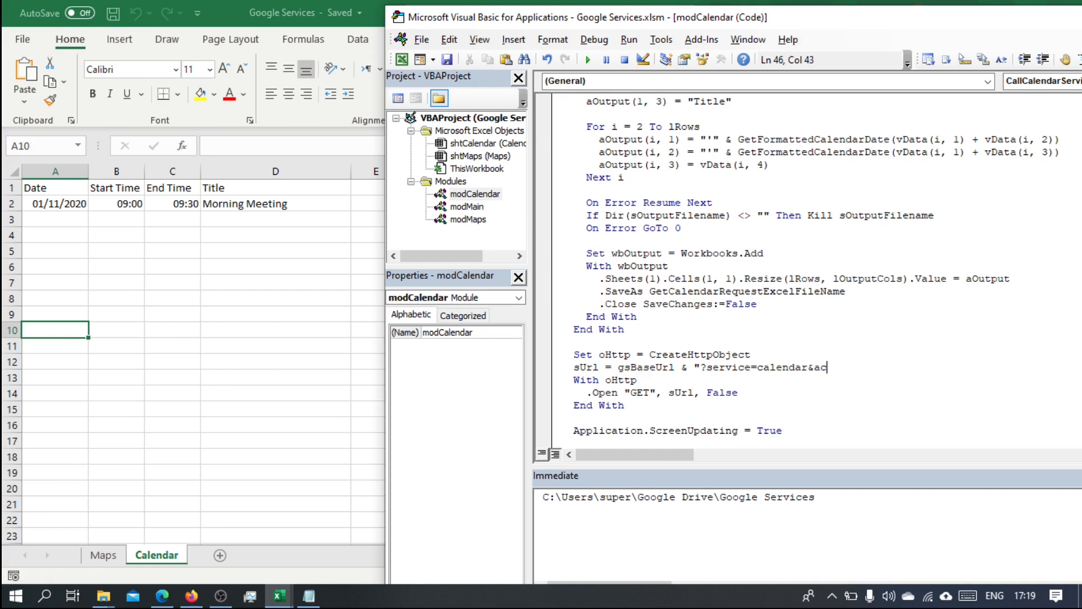
{"action": "type", "text": "tion="}
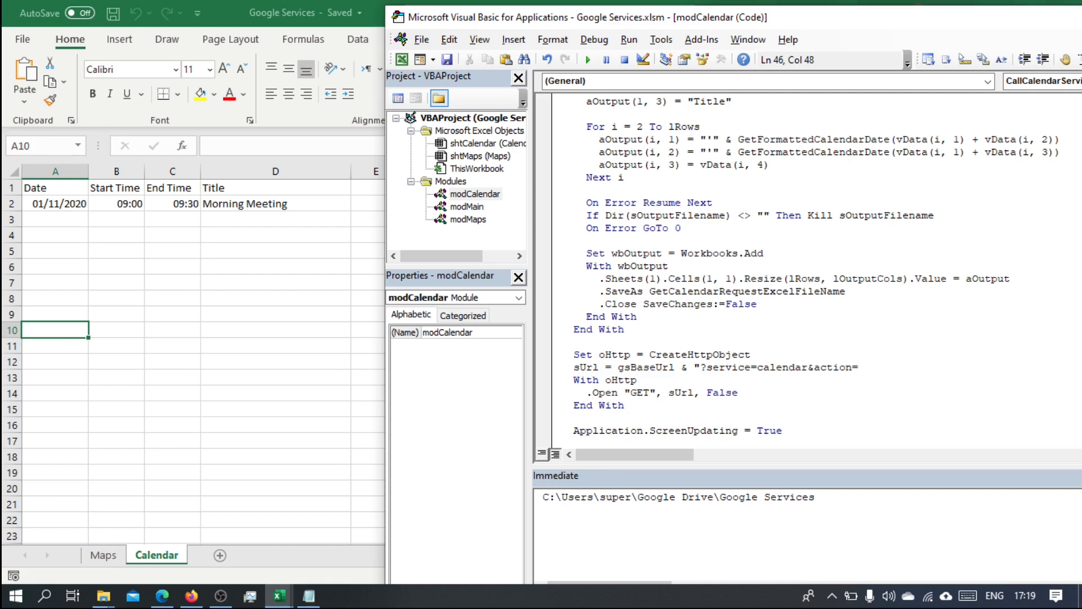
{"action": "type", "text": "&"}
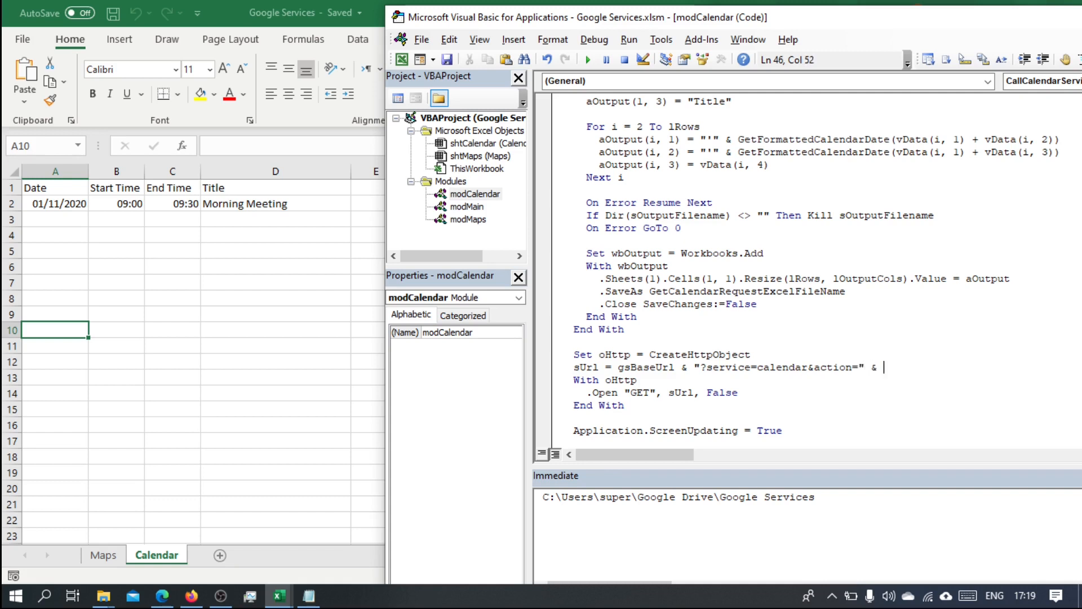
{"action": "type", "text": "sact"}
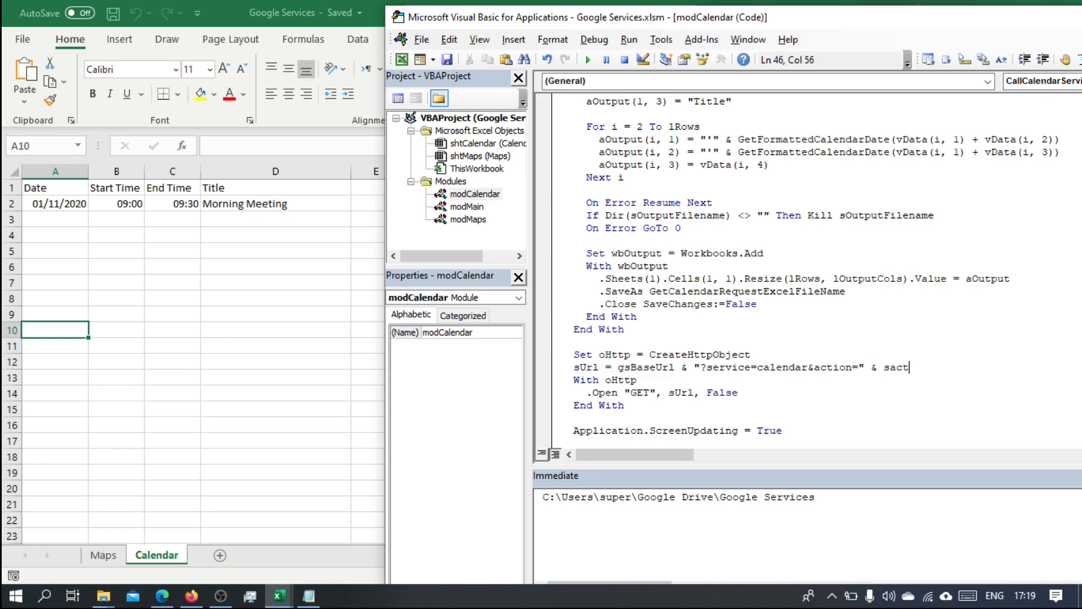
{"action": "type", "text": "ion"}
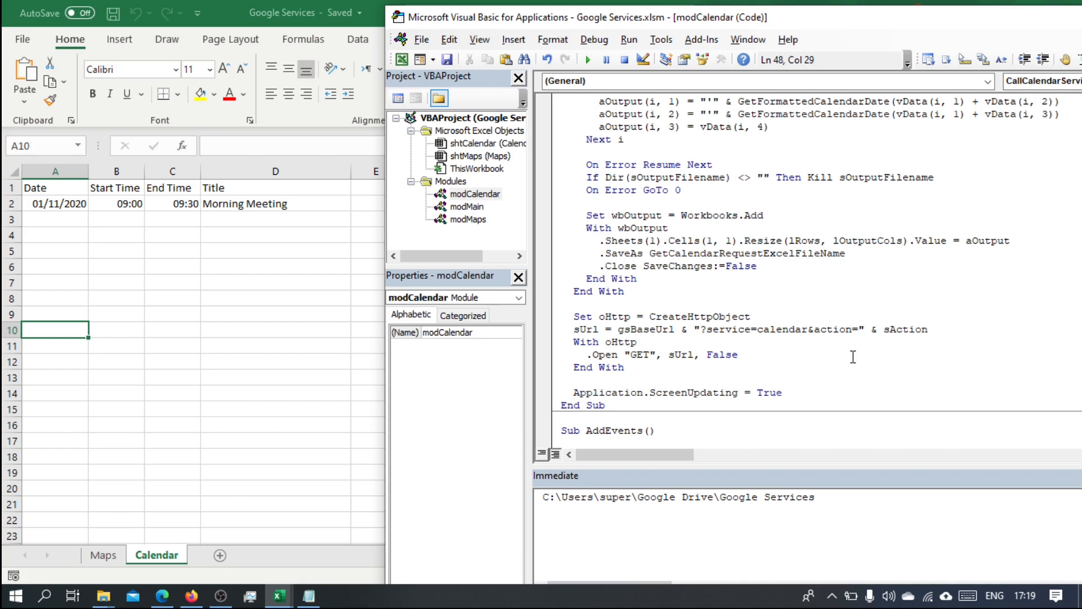
{"action": "type", "text": ".Send"}
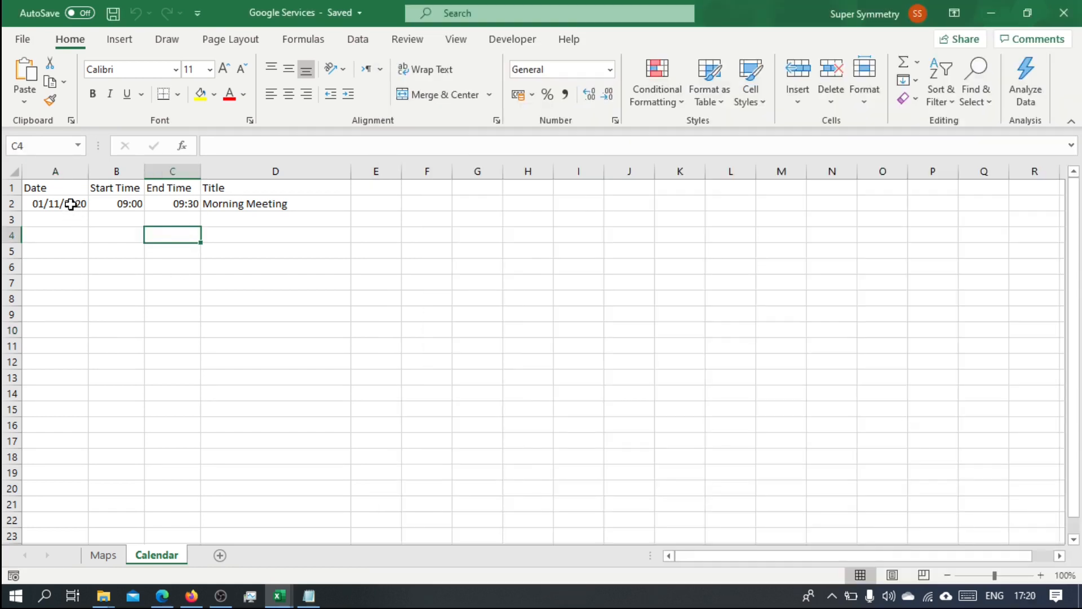
Enter 1/1/ in A3 and set C2 to =B2+TIMEVALUE("00:45:00").
{"action": "left_click", "coordinate": [55, 218]}
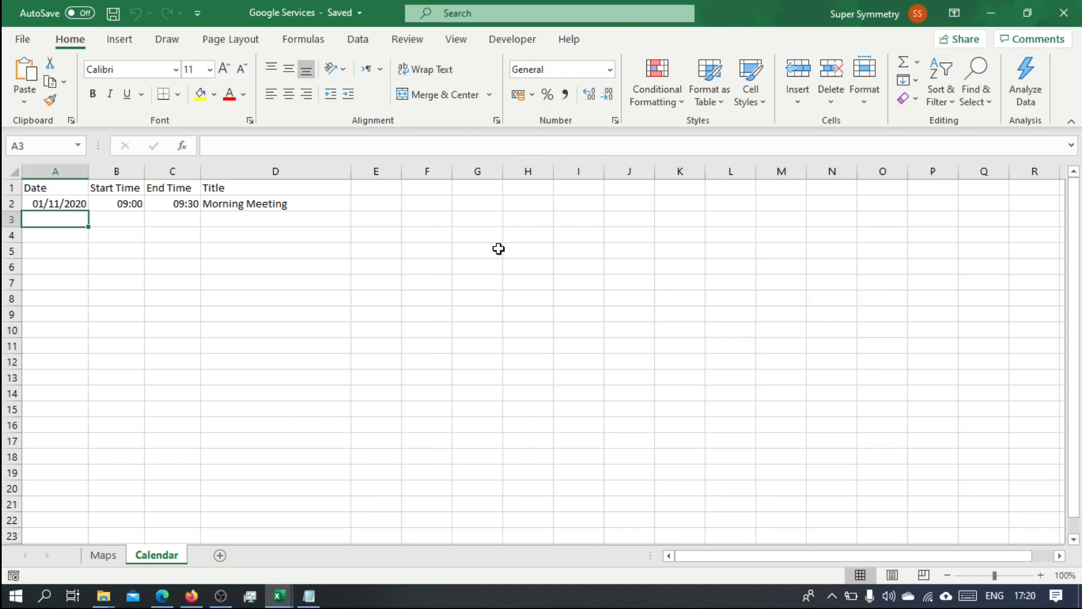
{"action": "type", "text": "1/1/"}
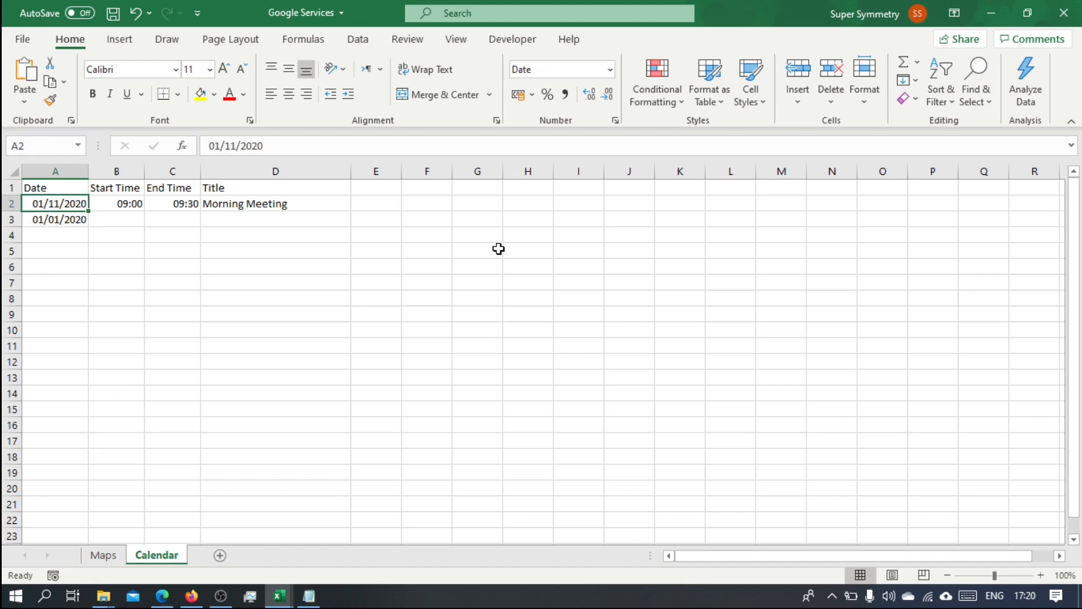
{"action": "left_click", "coordinate": [116, 203]}
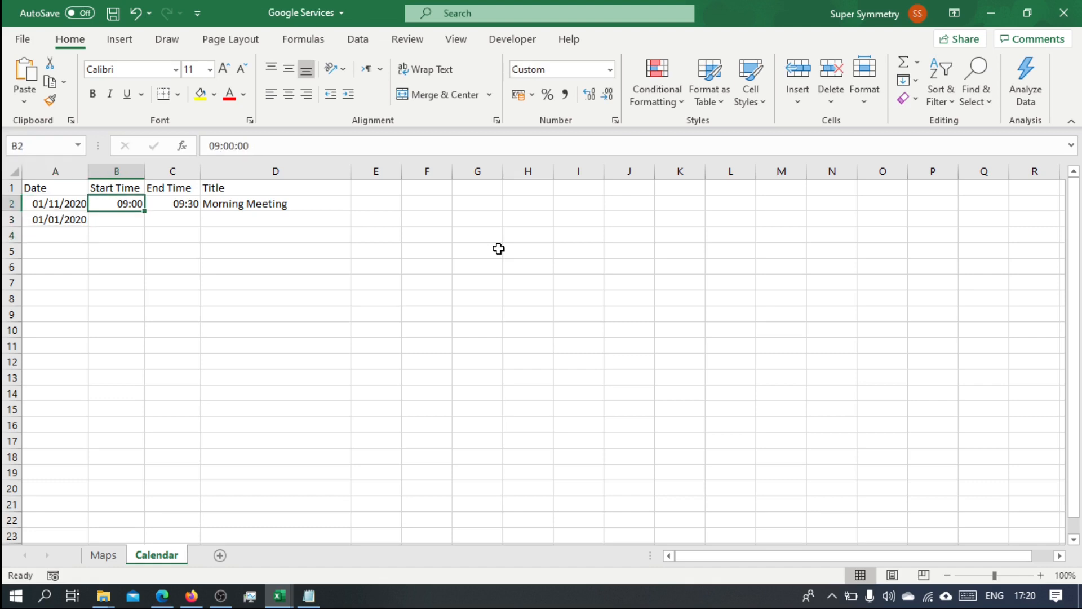
{"action": "left_click", "coordinate": [171, 203]}
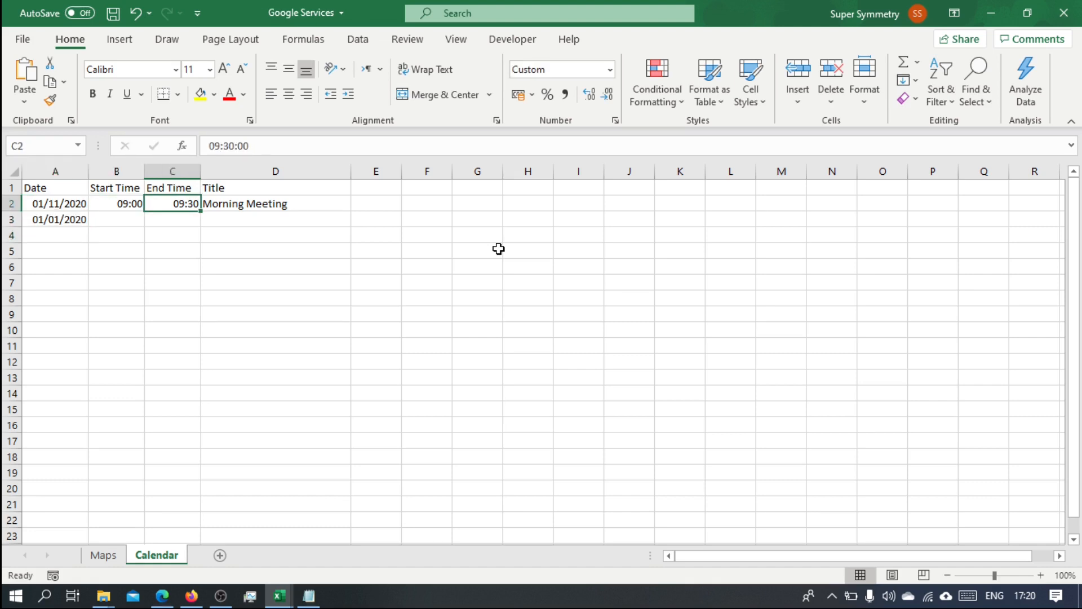
{"action": "type", "text": "=B2"}
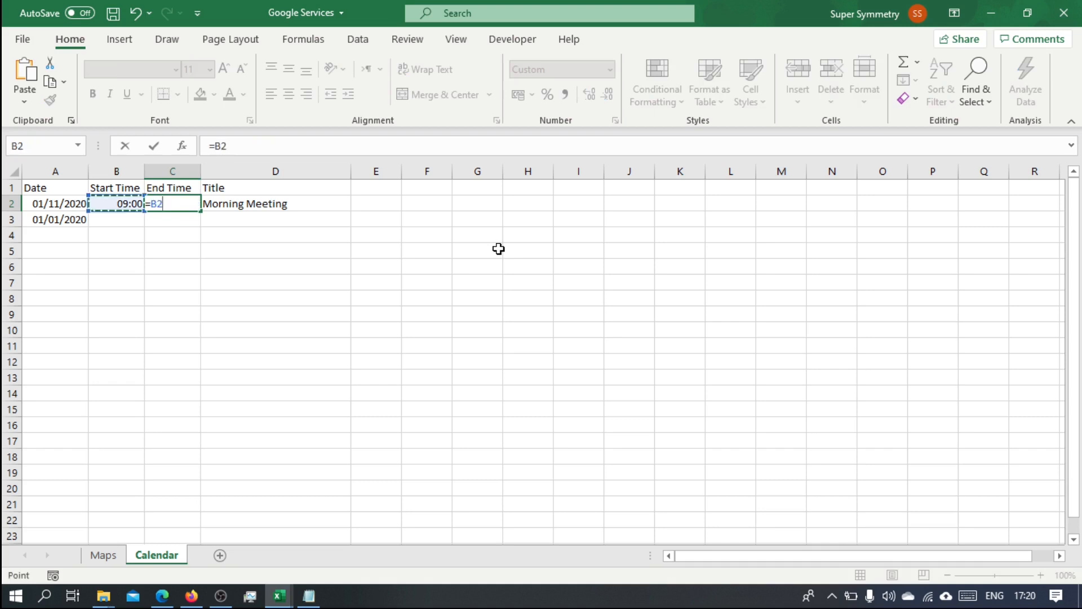
{"action": "type", "text": "+"}
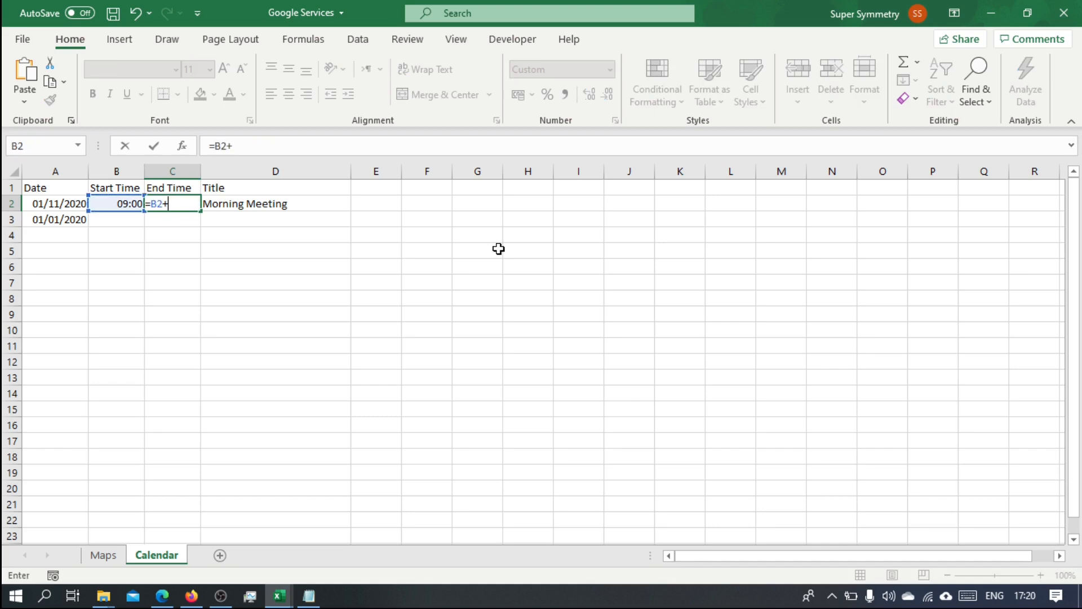
{"action": "type", "text": "TIMEVALUE("}
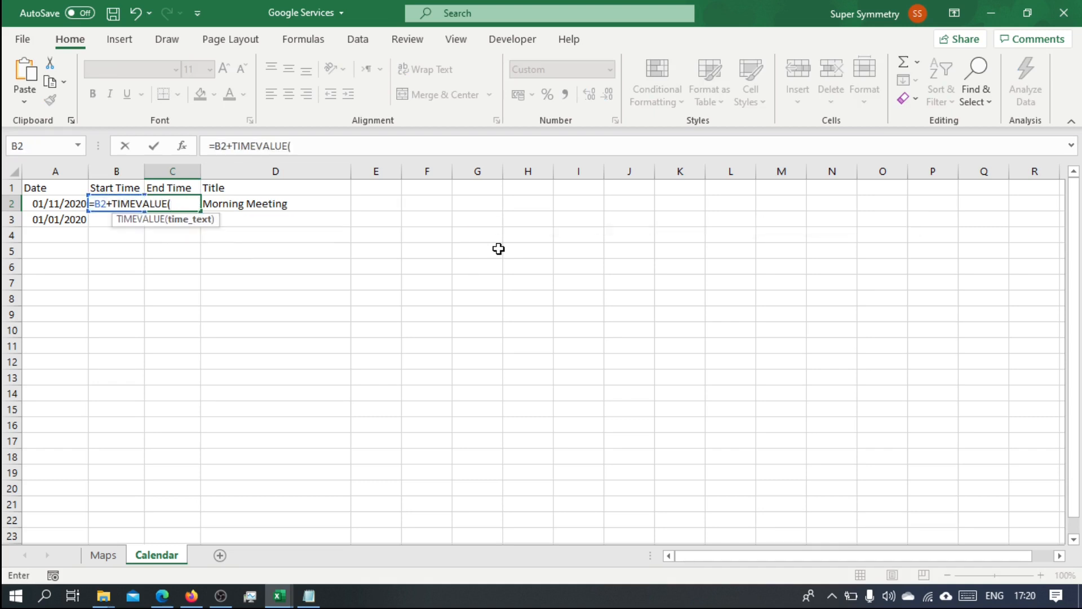
{"action": "type", "text": "\"00:"}
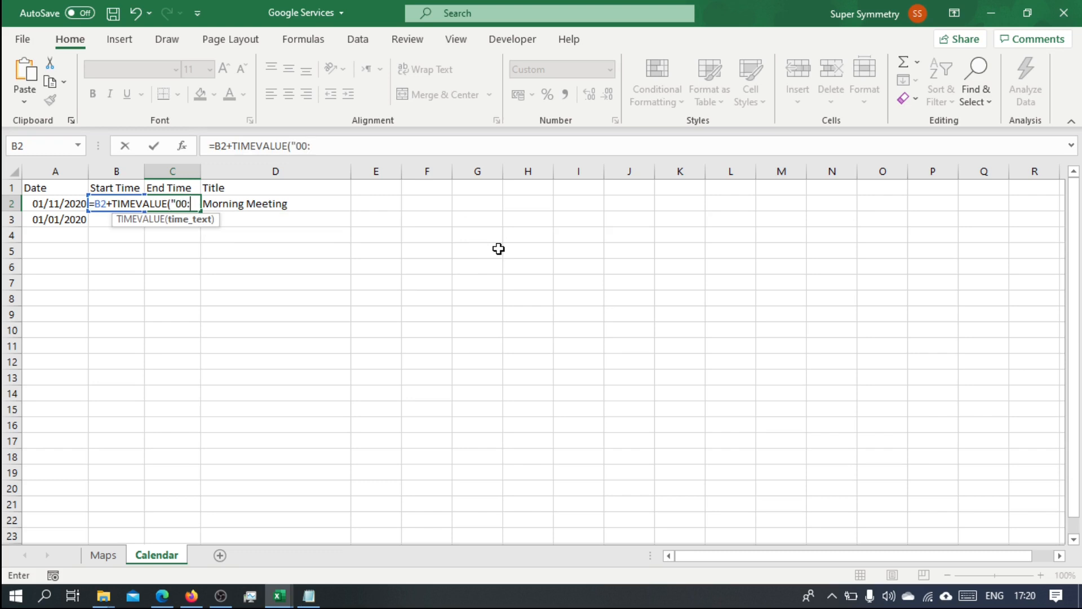
{"action": "type", "text": "45:"}
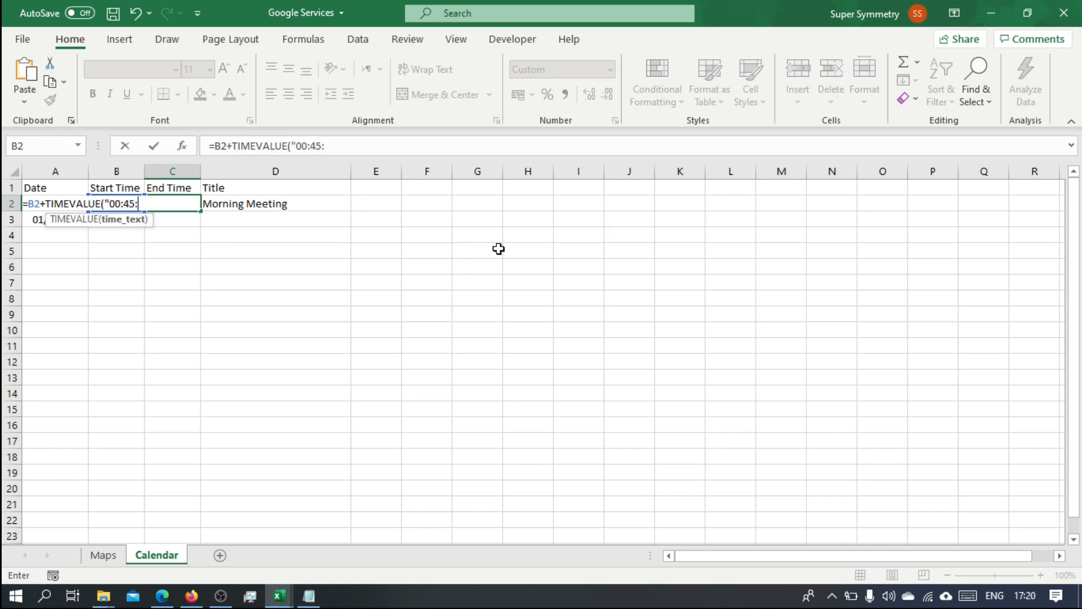
{"action": "key", "text": "enter"}
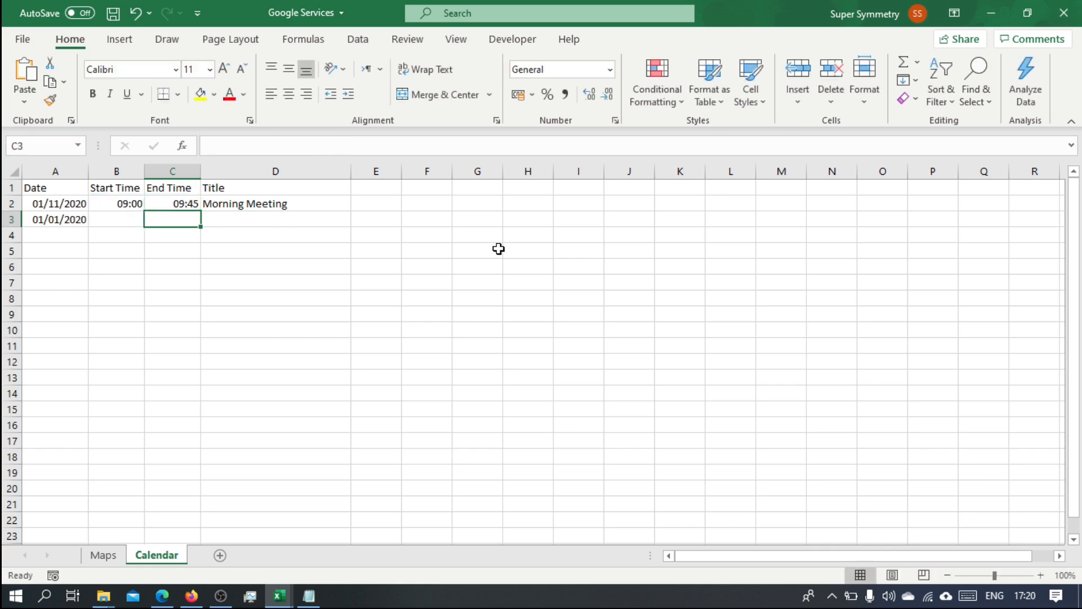
Set B3 to =C2+TIMEVALUE("00:15:00") for the second meeting's start.
{"action": "left_click", "coordinate": [116, 219]}
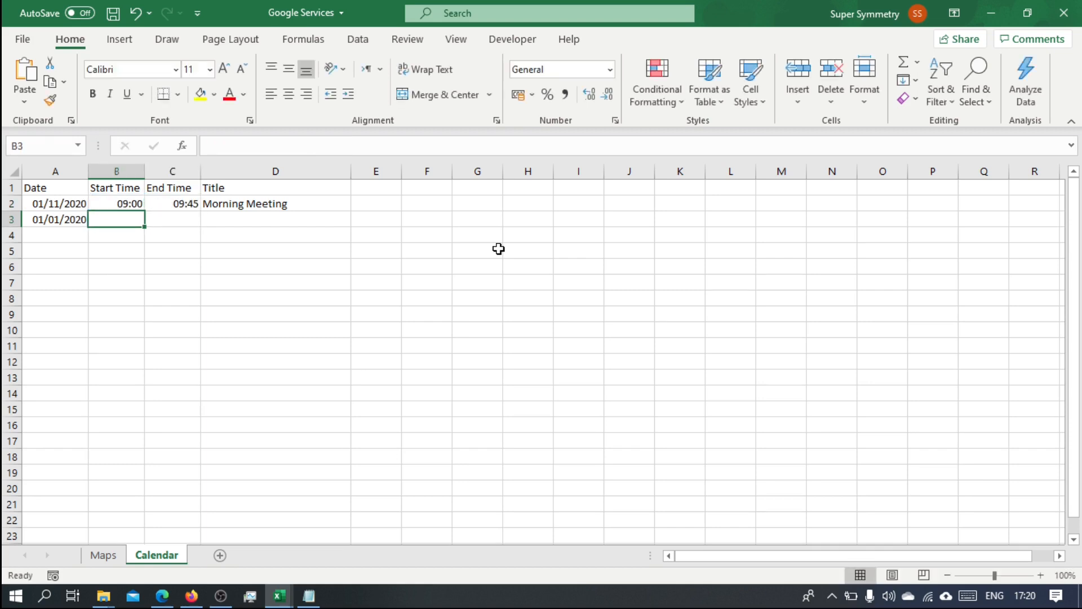
{"action": "type", "text": "=C2"}
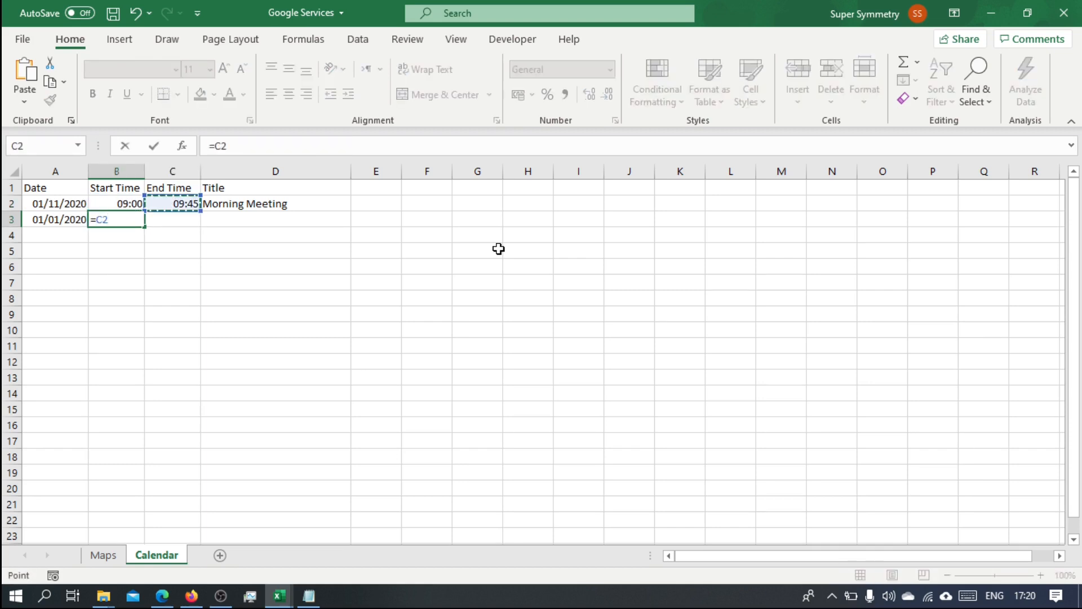
{"action": "type", "text": "+tive"}
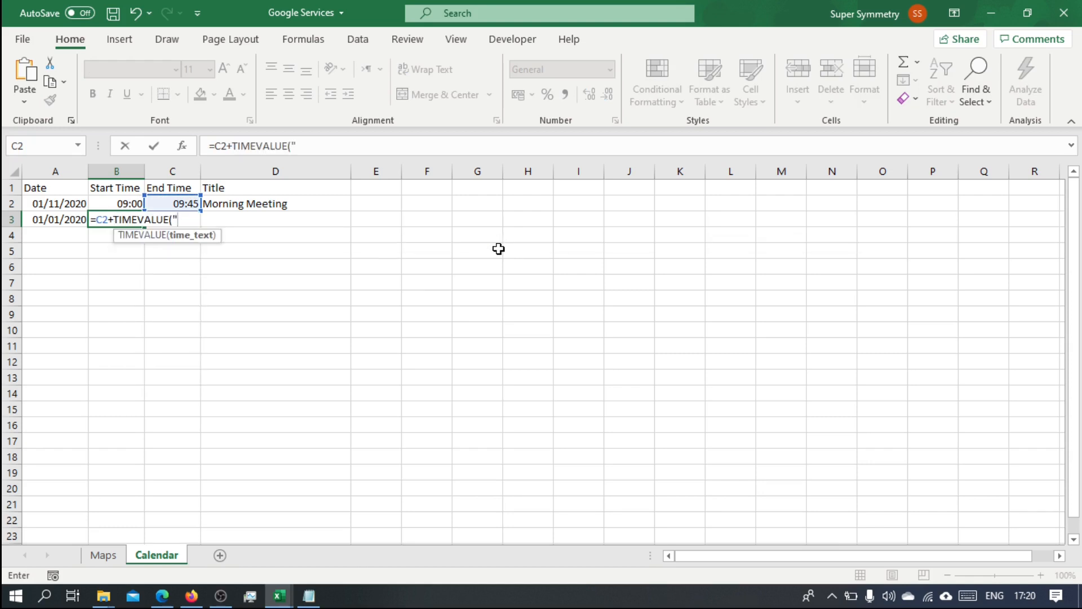
{"action": "type", "text": "00:15:"}
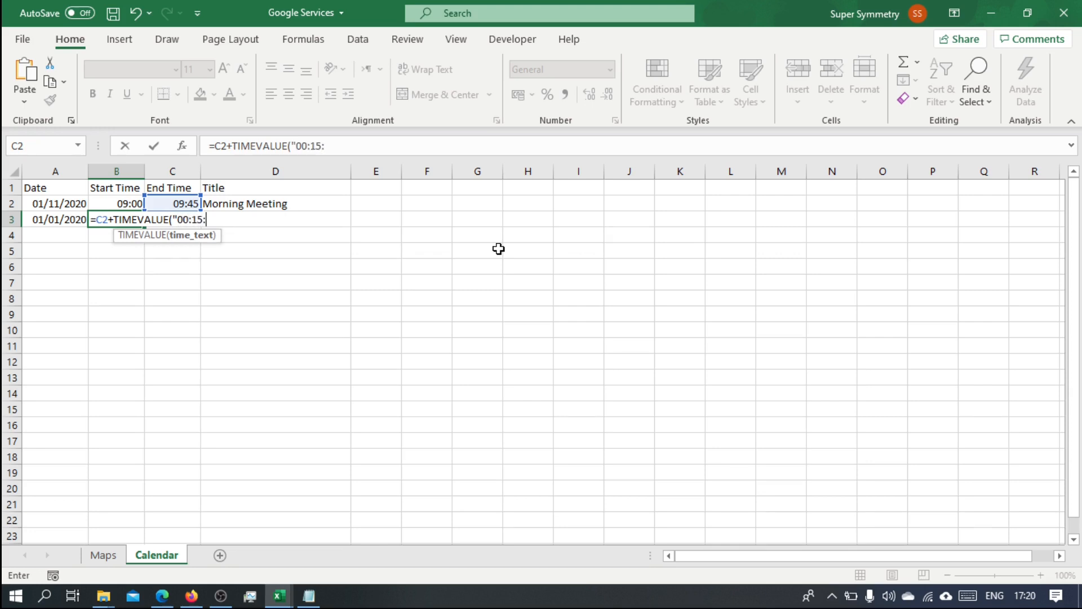
{"action": "type", "text": "00\")"}
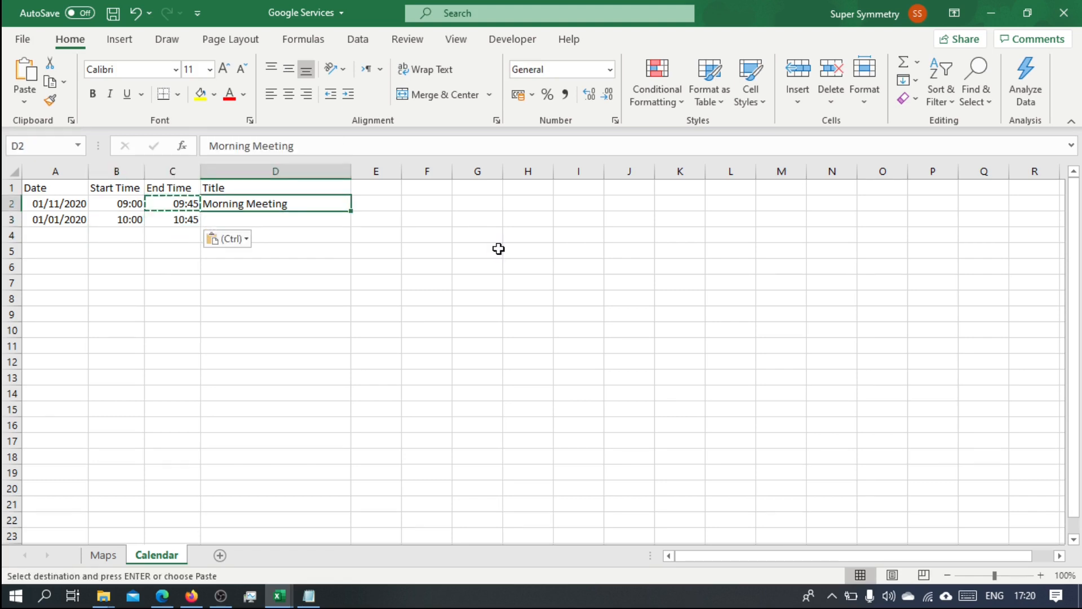
Enter ="Meeting No "&ROW()-1 in D2 to title the first meeting.
{"action": "type", "text": "=2"}
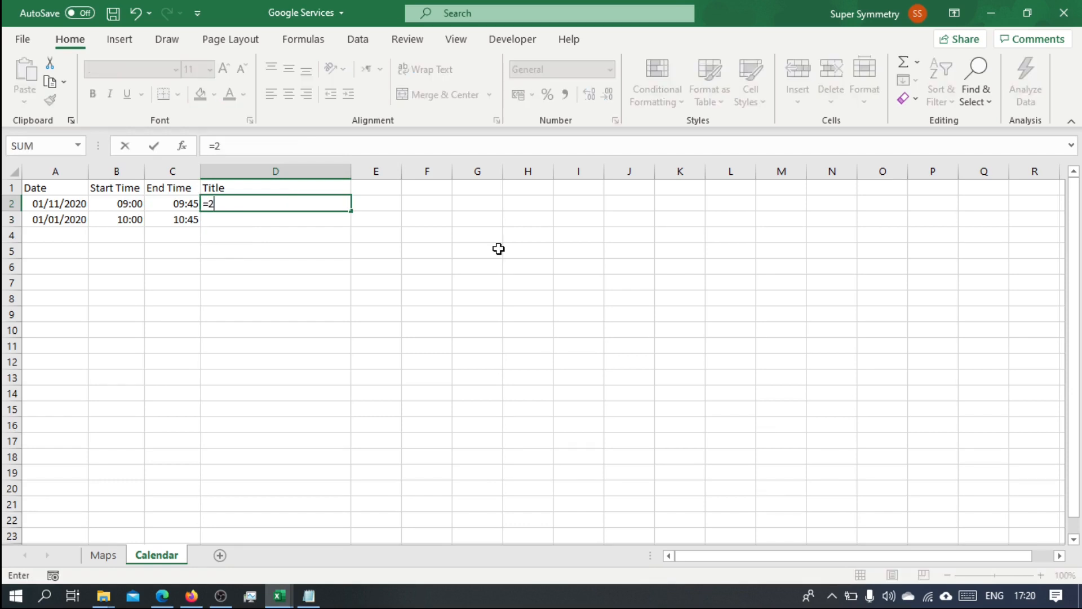
{"action": "type", "text": "\"Meeti"}
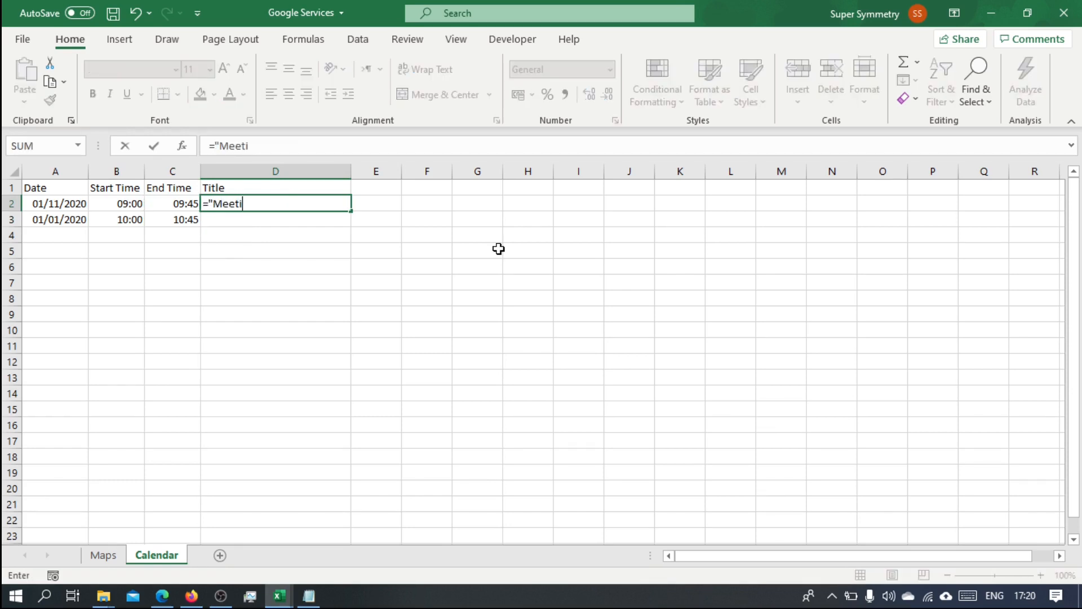
{"action": "type", "text": "ng No"}
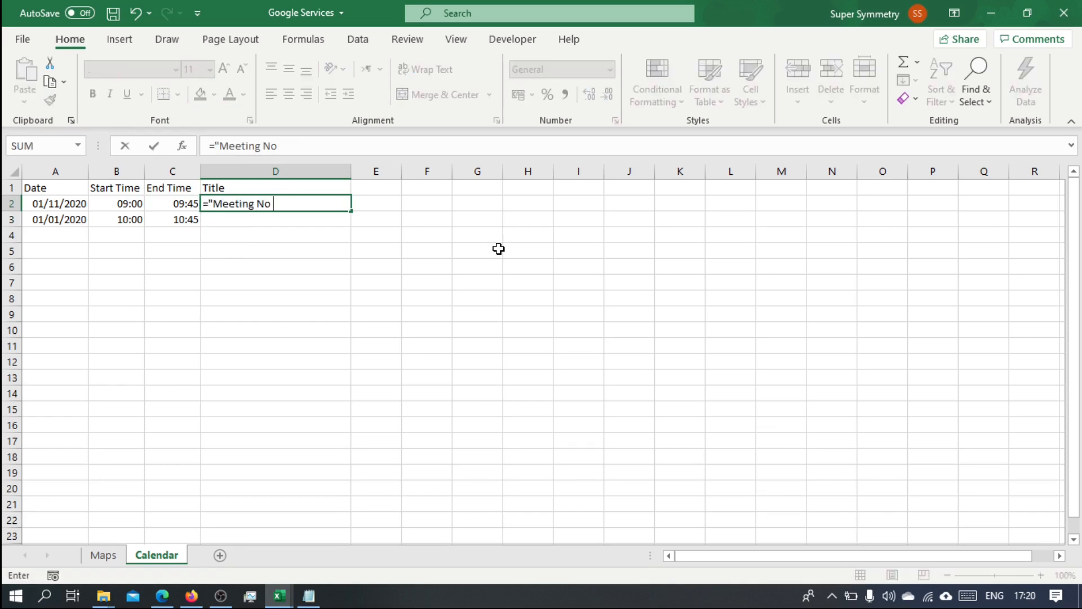
{"action": "type", "text": "\"&"}
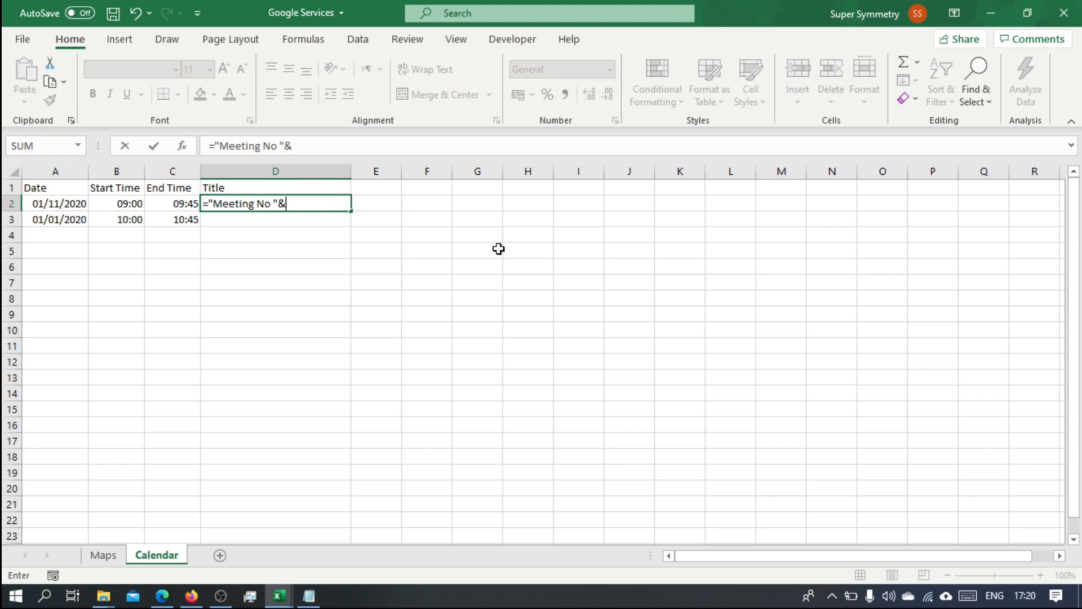
{"action": "type", "text": "row"}
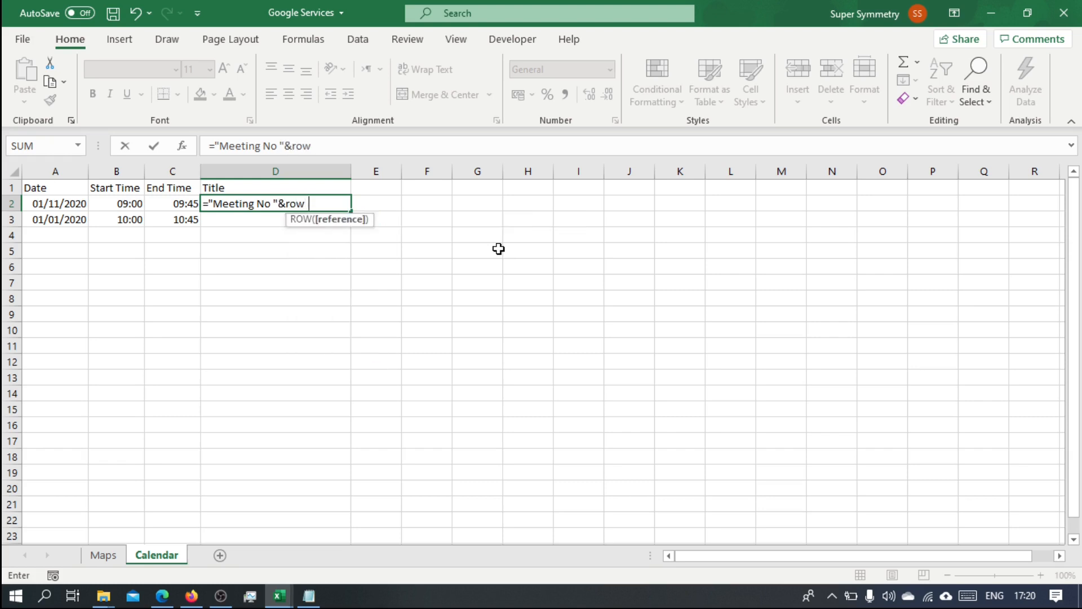
{"action": "type", "text": "()-1"}
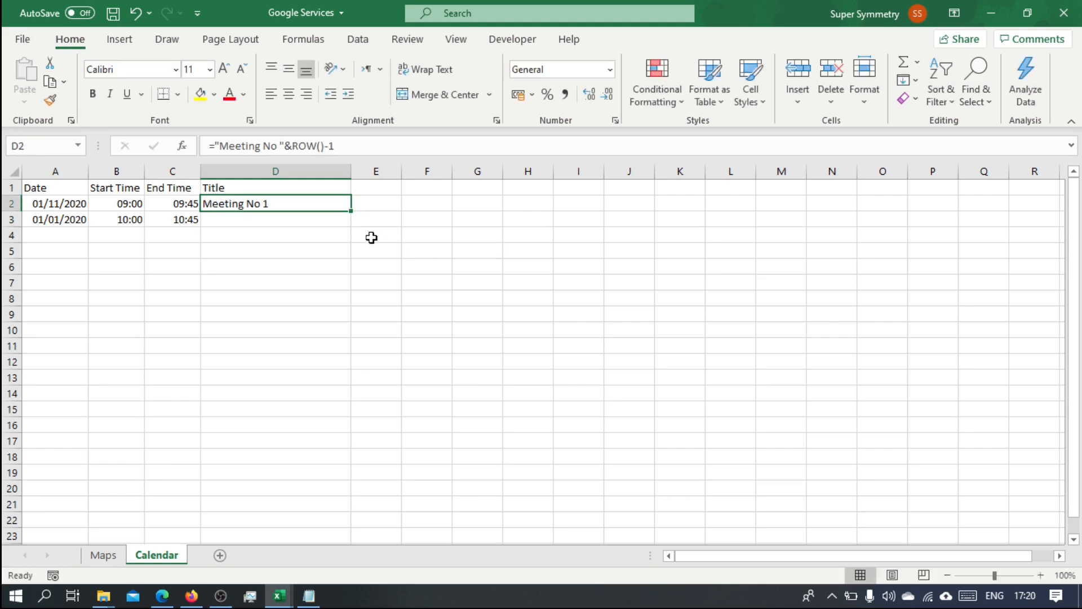
Fill dates, times and titles down to row 13, giving Meeting No 1 to 12.
{"action": "left_click_drag", "start_coordinate": [349, 210], "coordinate": [349, 227]}
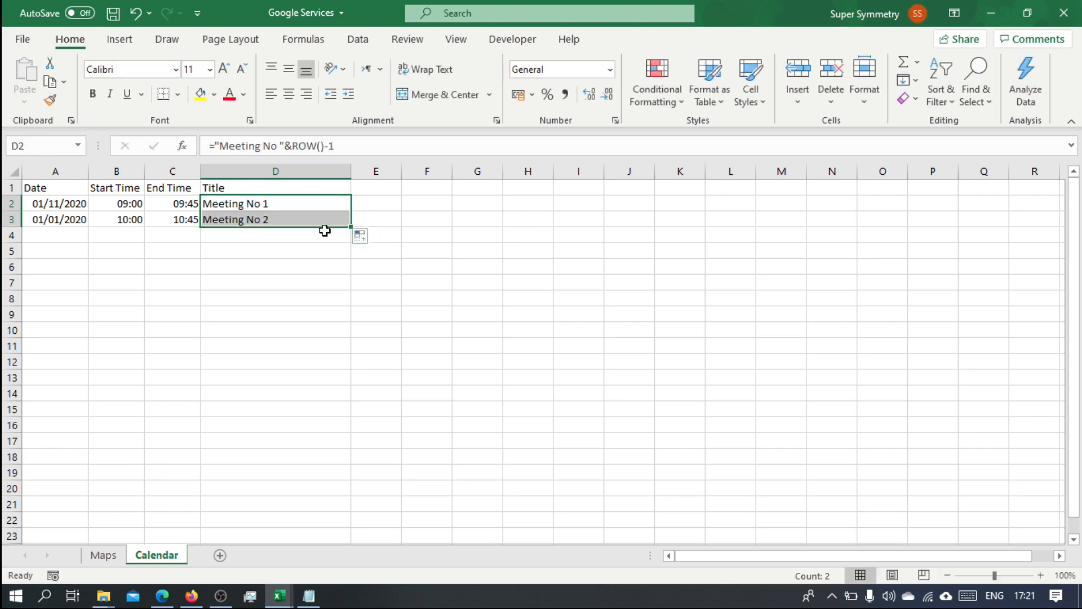
{"action": "mouse_move", "coordinate": [116, 220]}
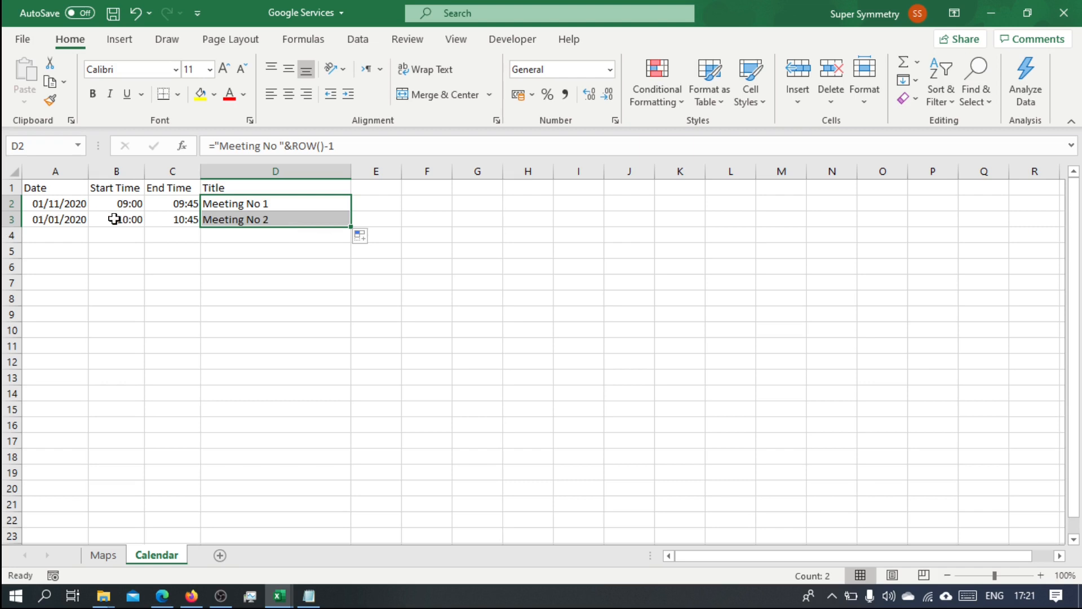
{"action": "left_click", "coordinate": [56, 203]}
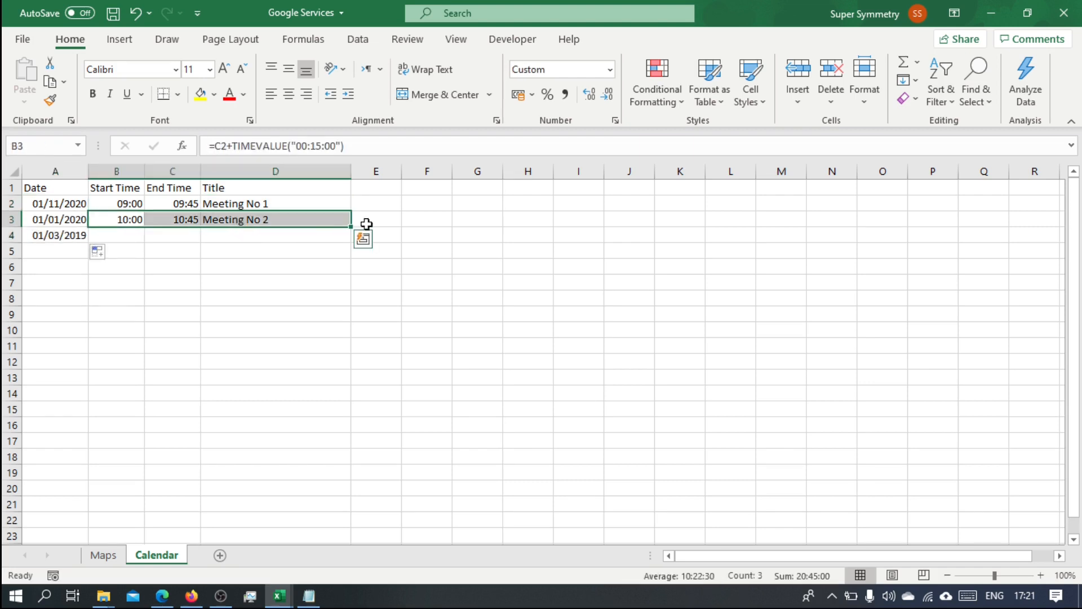
{"action": "left_click_drag", "start_coordinate": [350, 219], "coordinate": [350, 235]}
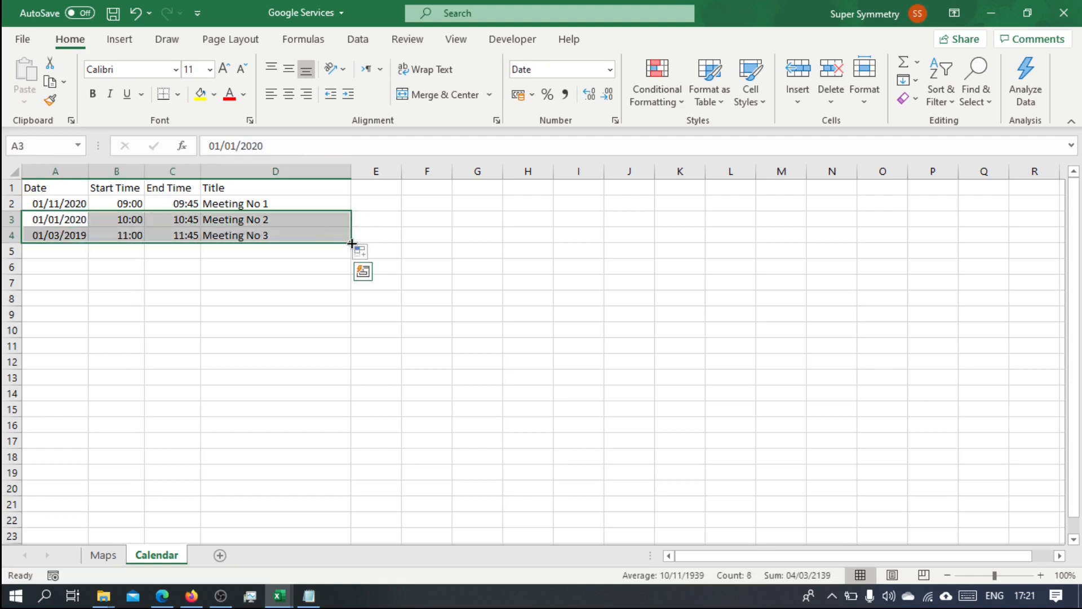
{"action": "left_click_drag", "start_coordinate": [351, 242], "coordinate": [351, 401]}
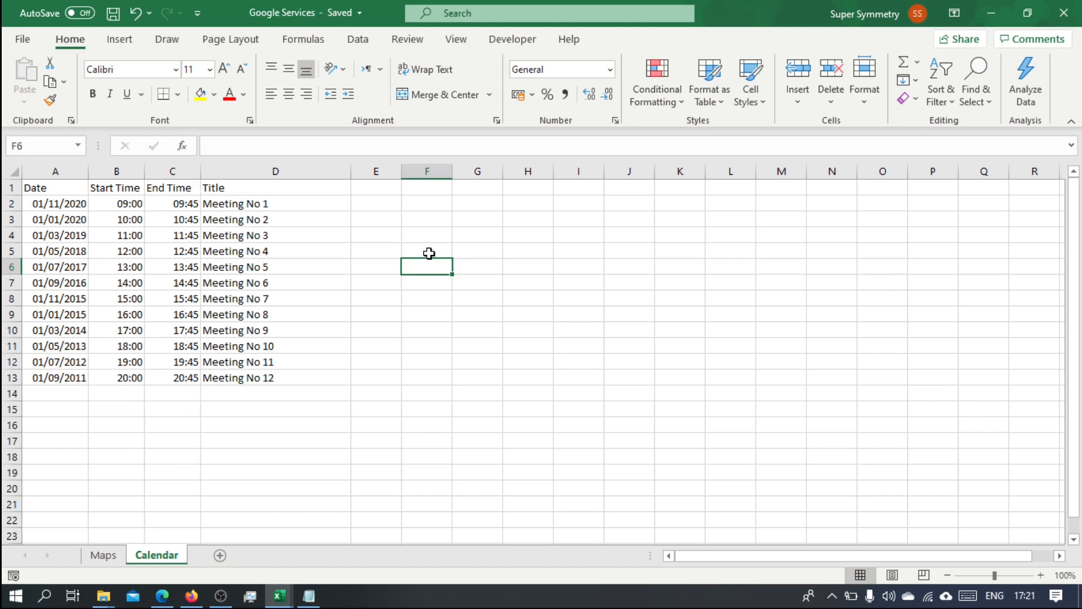
Insert a Developer form-control button and assign it the AddEvents macro.
{"action": "left_click", "coordinate": [513, 40]}
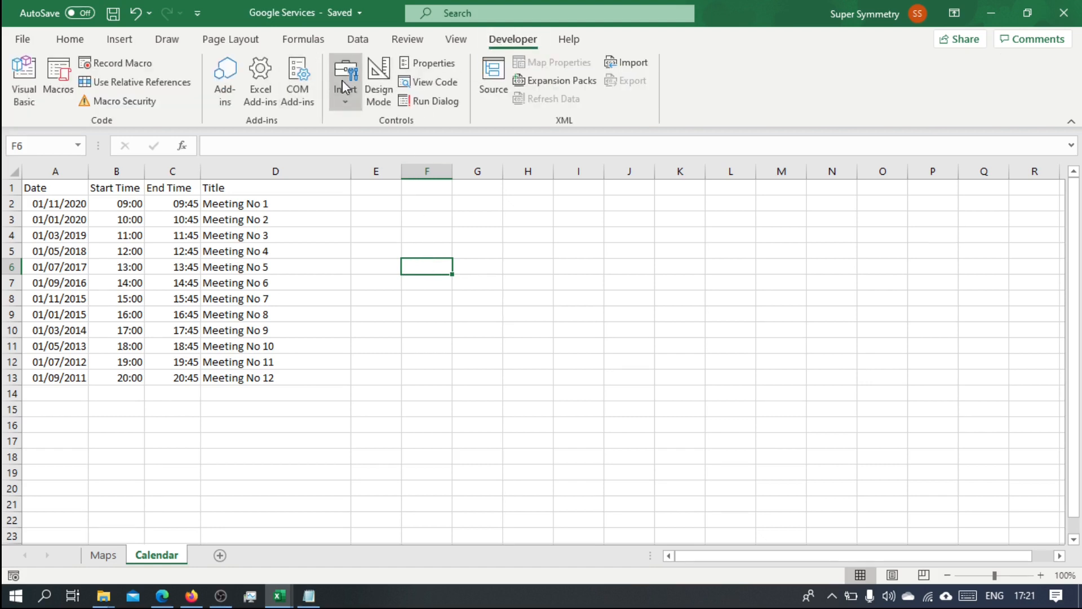
{"action": "left_click", "coordinate": [344, 76]}
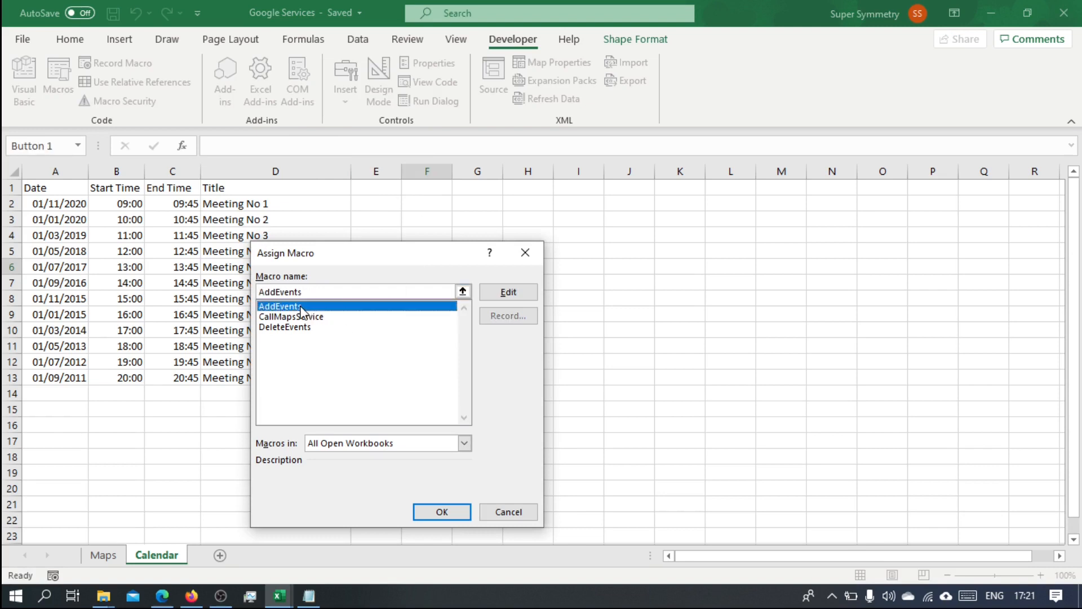
{"action": "left_click", "coordinate": [441, 511]}
{"action": "type", "text": "Add Events"}
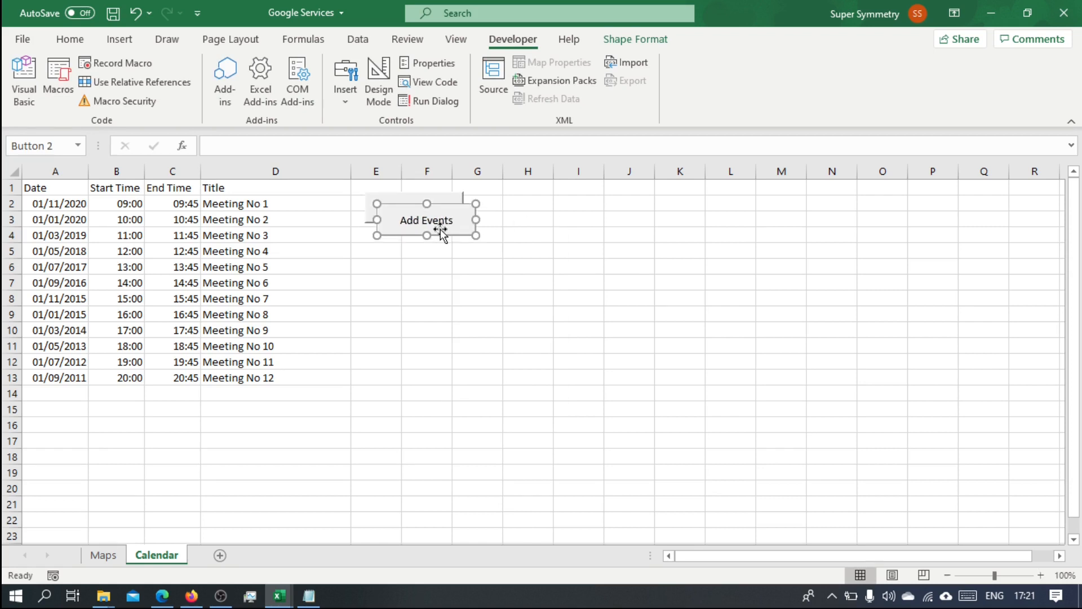
Copy the button below, relabel it Delete Events, and assign the DeleteEvents macro.
{"action": "left_click_drag", "start_coordinate": [426, 219], "coordinate": [413, 244]}
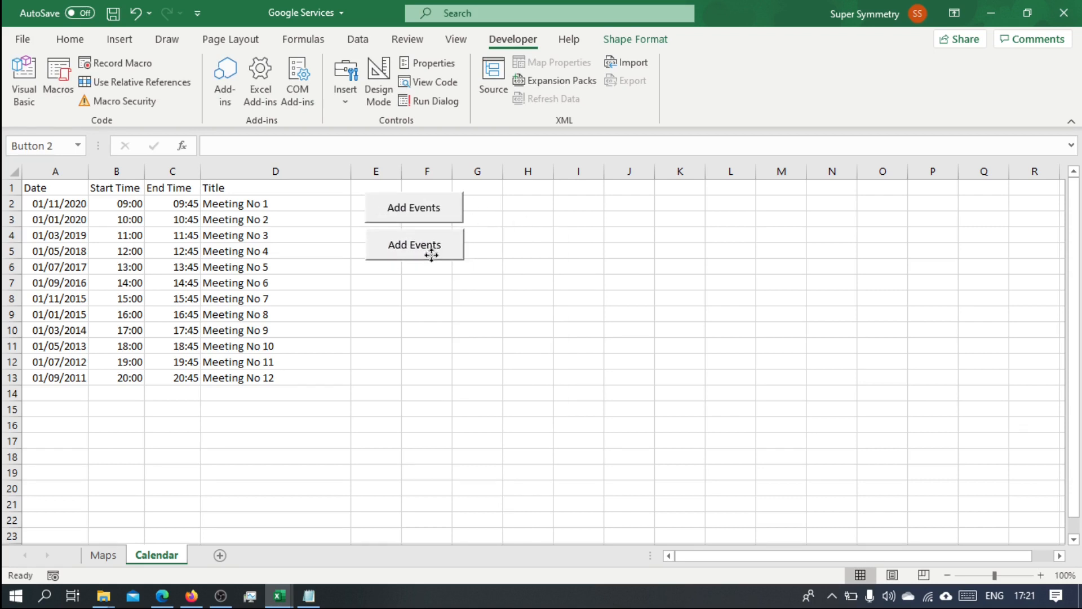
{"action": "left_click", "coordinate": [413, 248]}
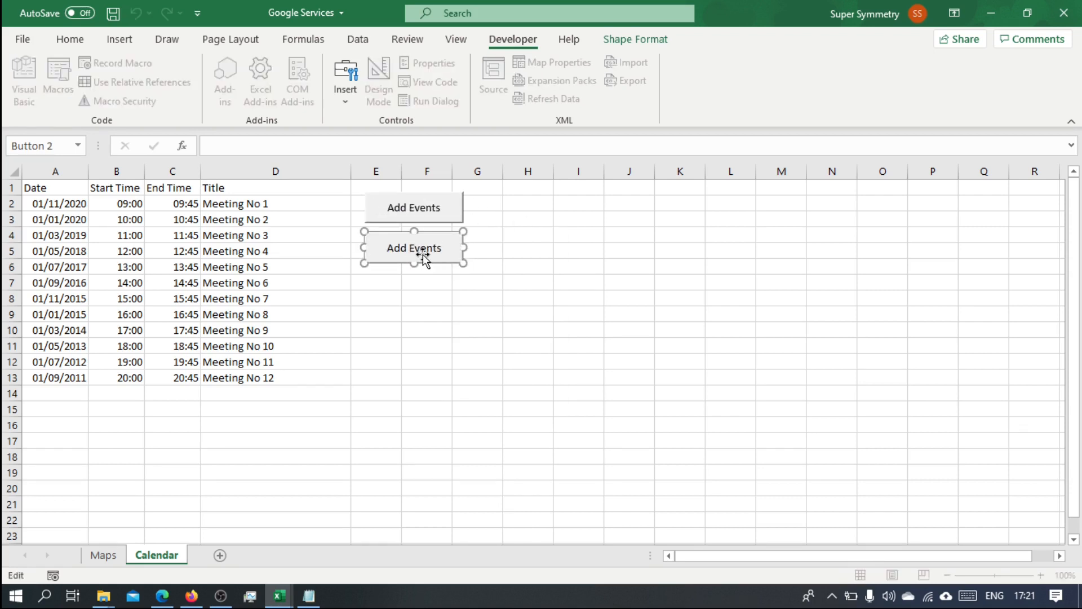
{"action": "type", "text": "Del"}
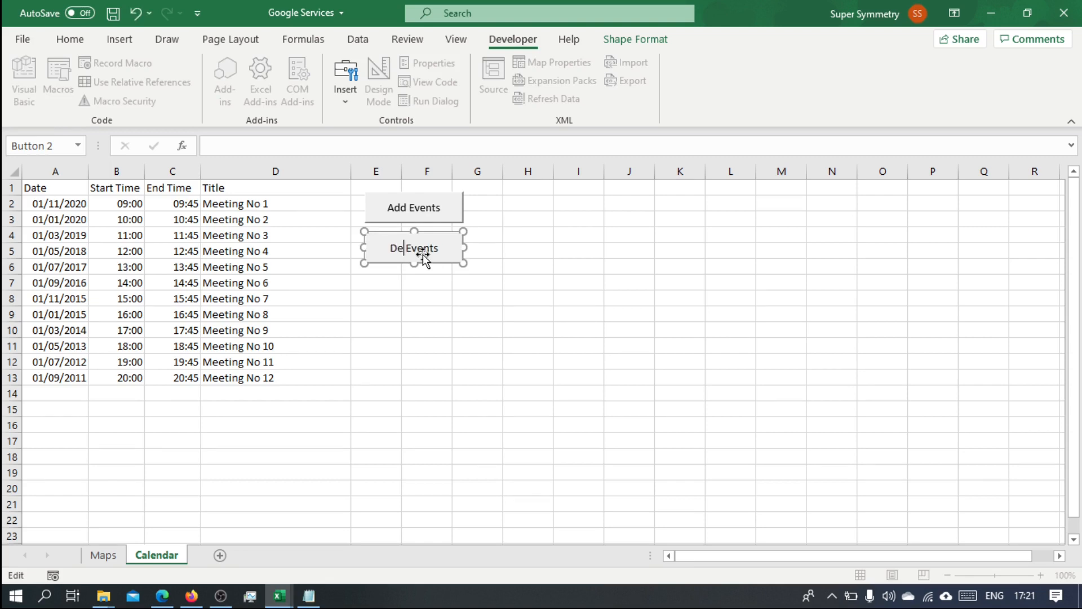
{"action": "right_click", "coordinate": [424, 261]}
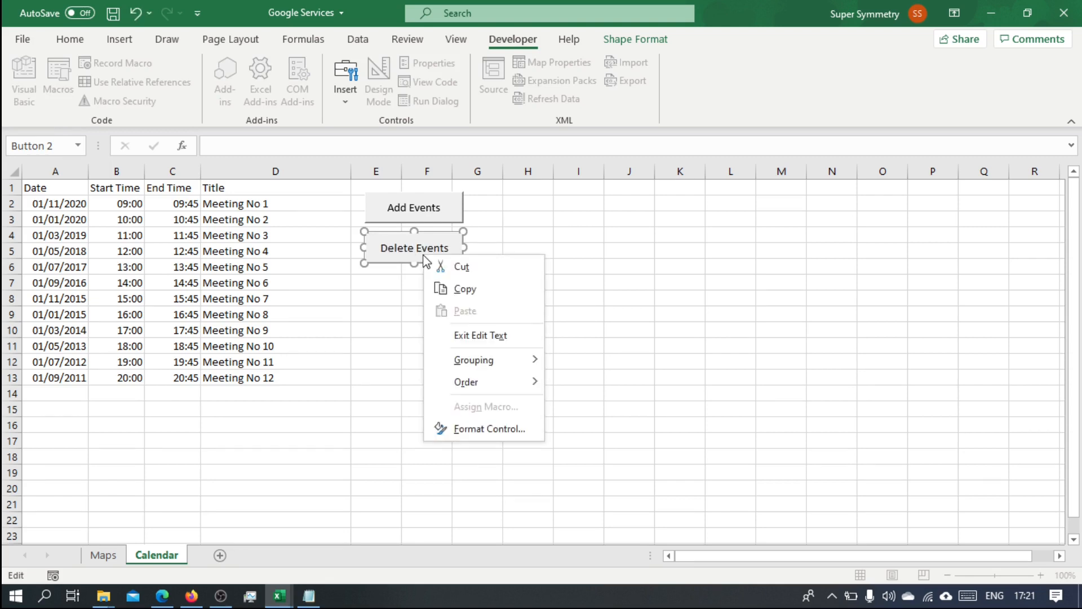
{"action": "left_click", "coordinate": [426, 314]}
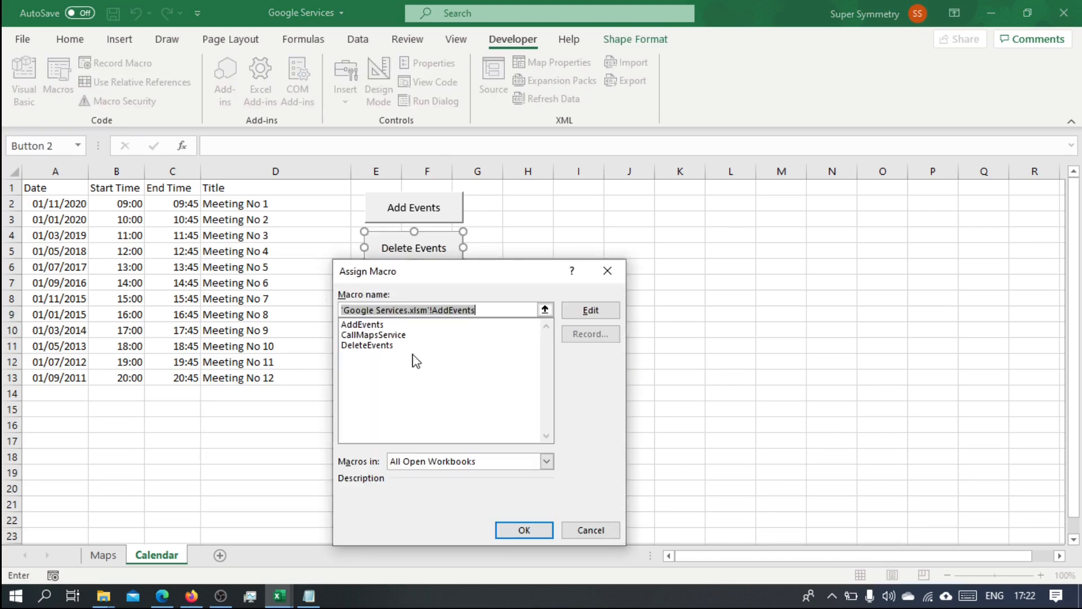
{"action": "left_click", "coordinate": [366, 344]}
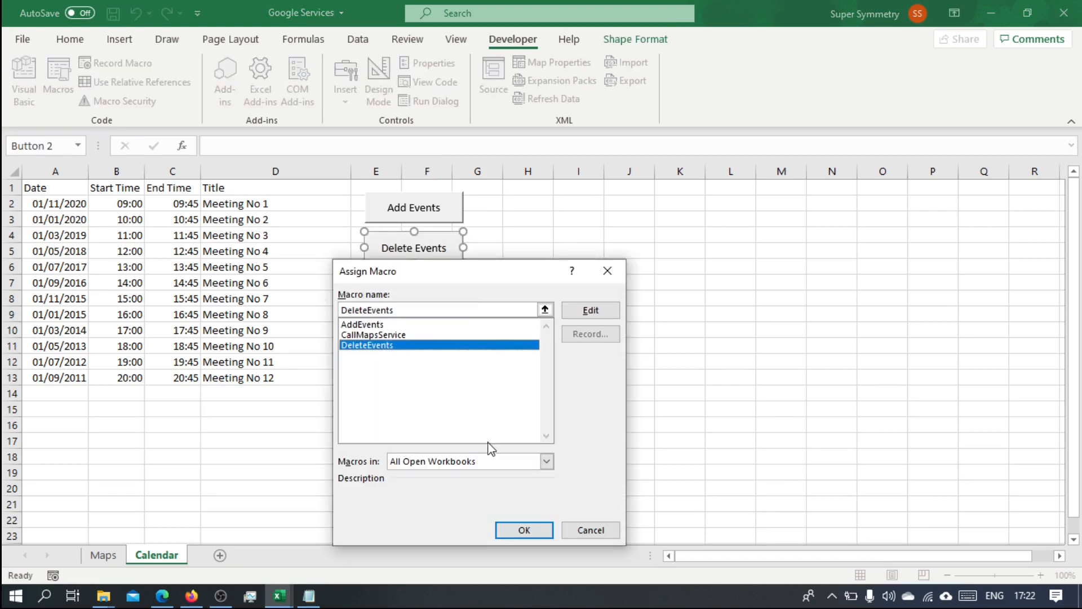
{"action": "left_click", "coordinate": [523, 529]}
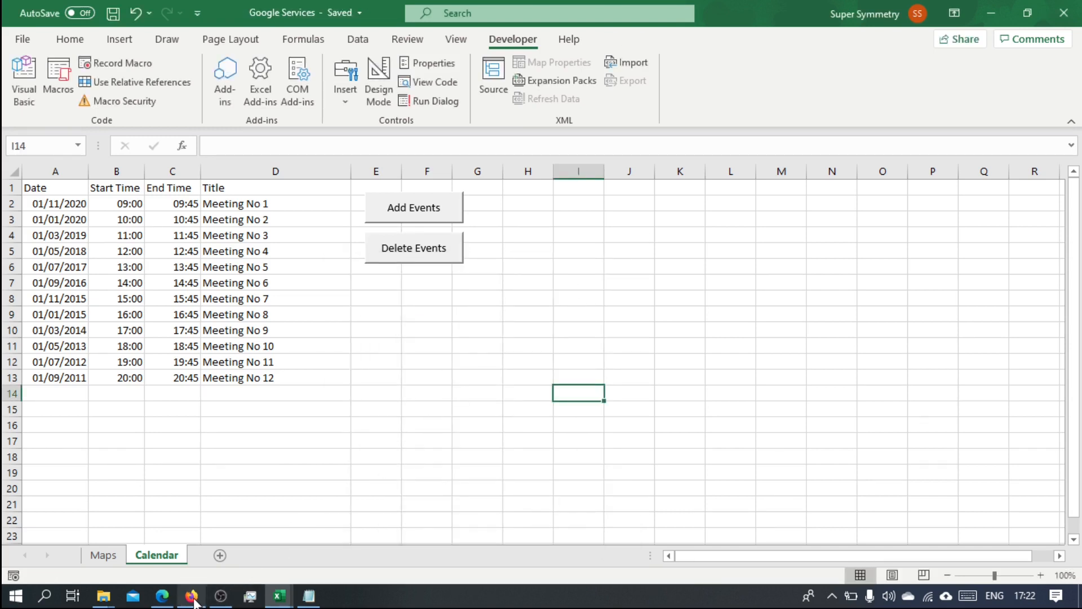
Bring up Firefox with Google Calendar on the empty 1 November 2020 day.
{"action": "left_click", "coordinate": [162, 596]}
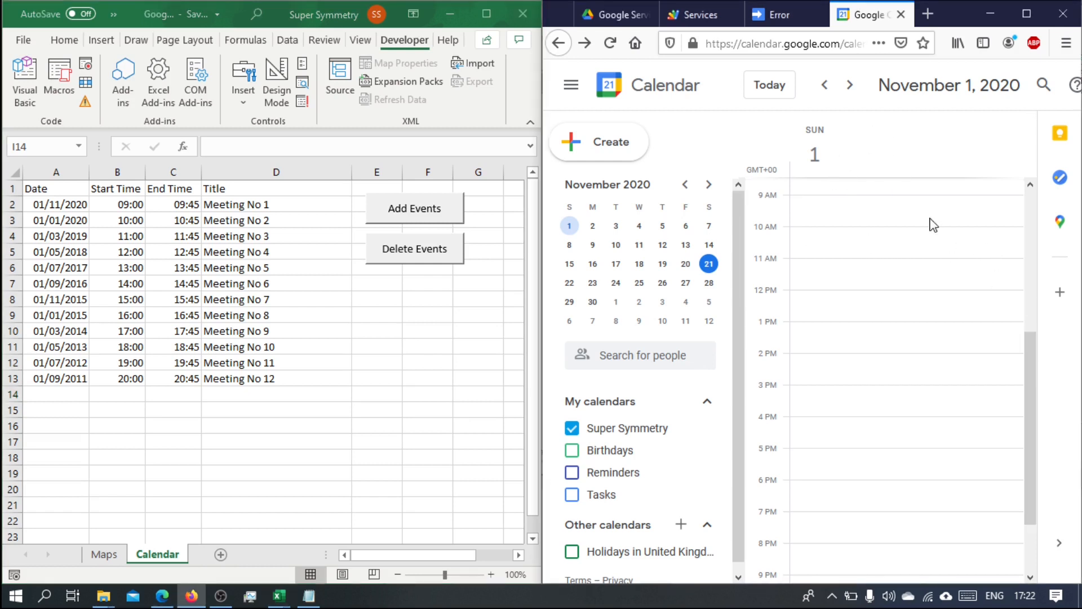
{"action": "mouse_move", "coordinate": [768, 196]}
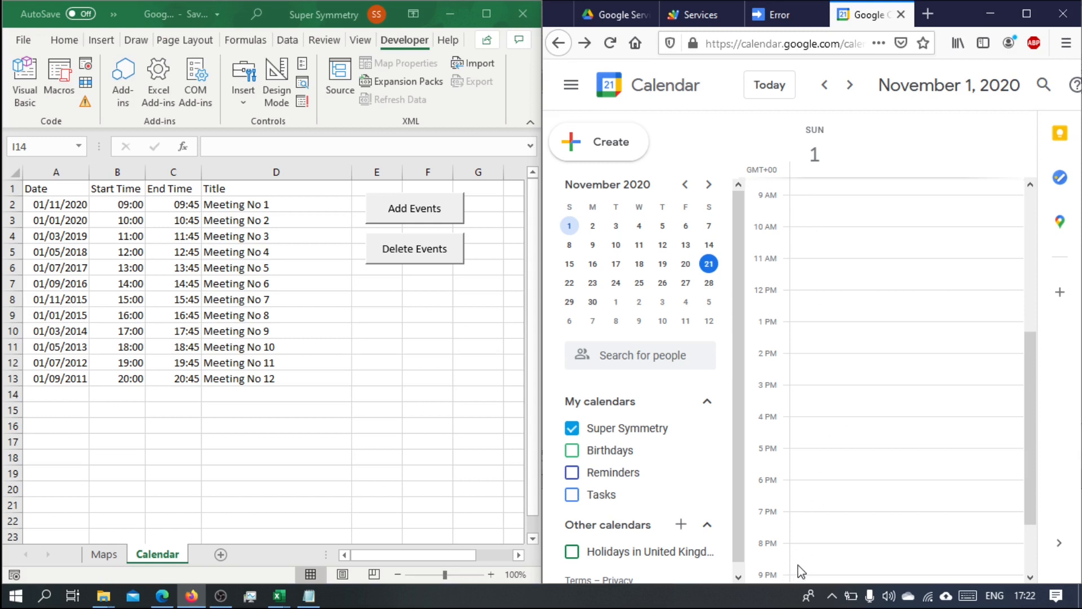
{"action": "mouse_move", "coordinate": [394, 350]}
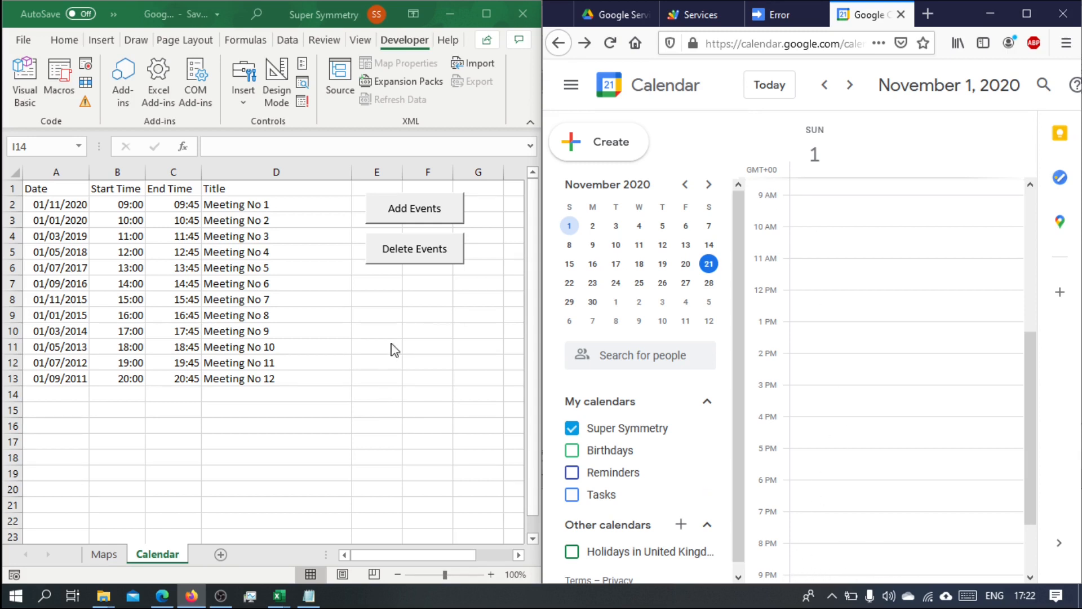
Run the Add Events button to create the 9am Morning Meeting on 1 November.
{"action": "left_click", "coordinate": [427, 298]}
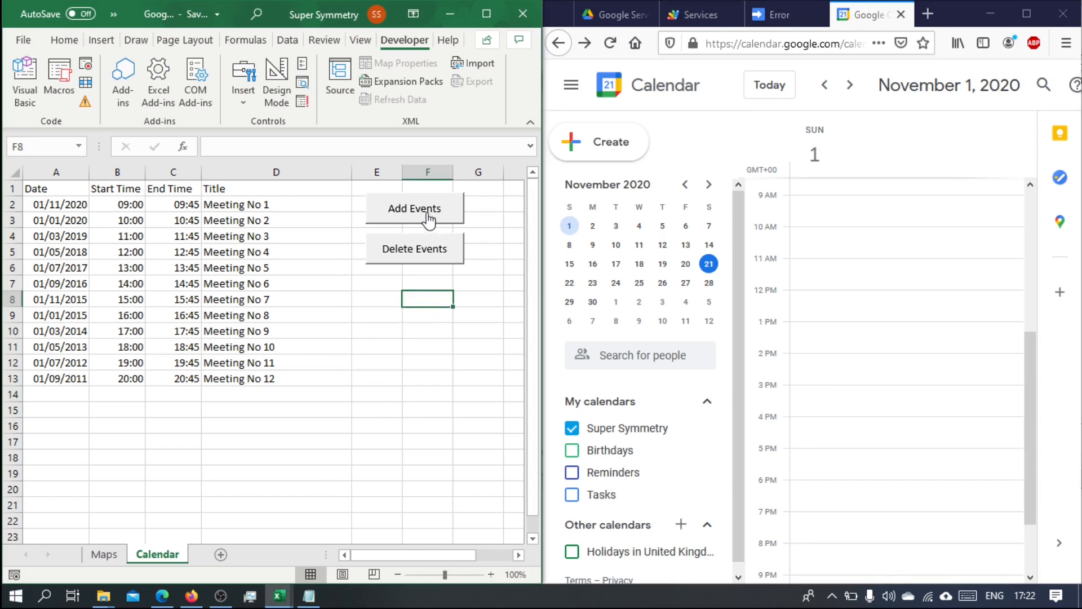
{"action": "left_click", "coordinate": [414, 209]}
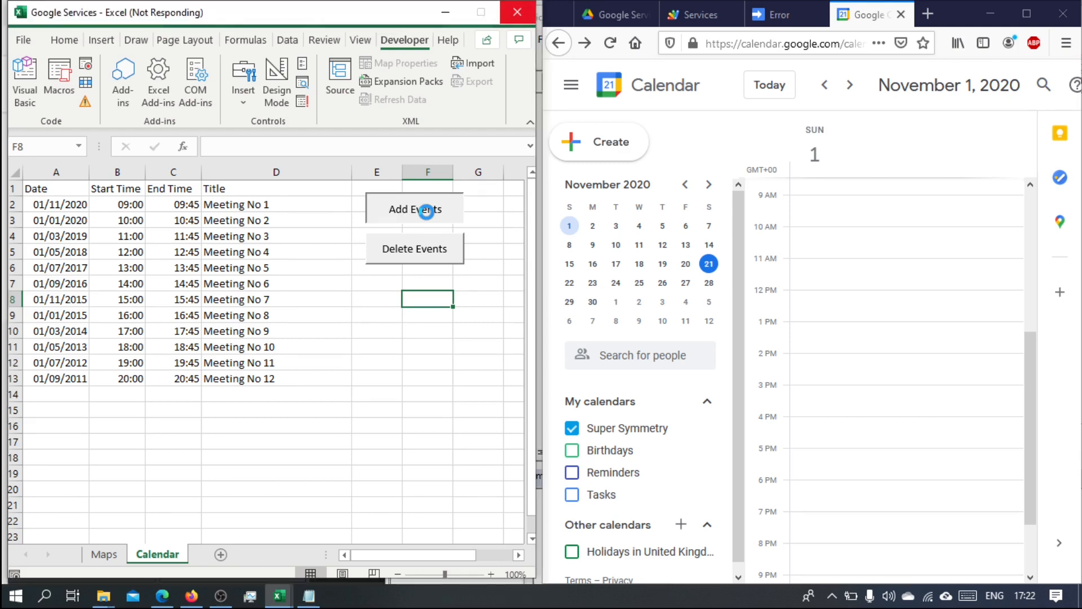
{"action": "left_click", "coordinate": [414, 208]}
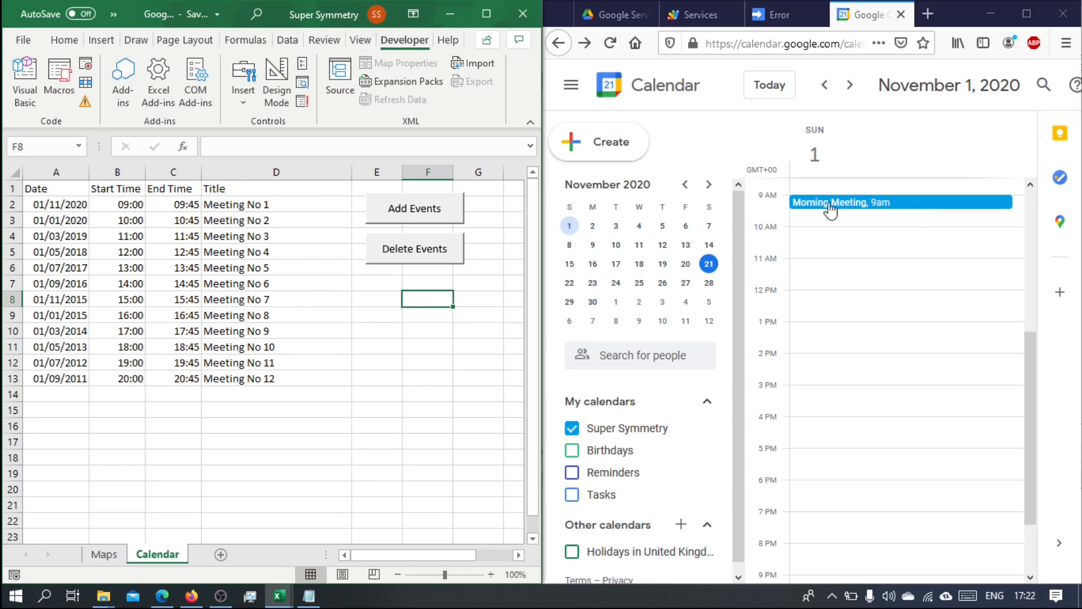
{"action": "mouse_move", "coordinate": [894, 237]}
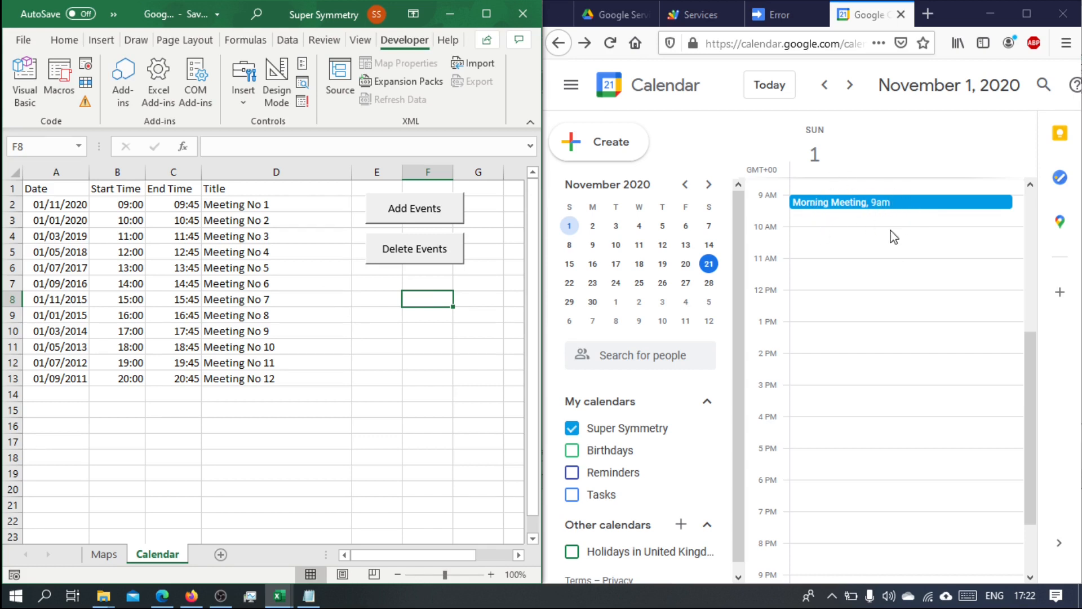
{"action": "mouse_move", "coordinate": [670, 134]}
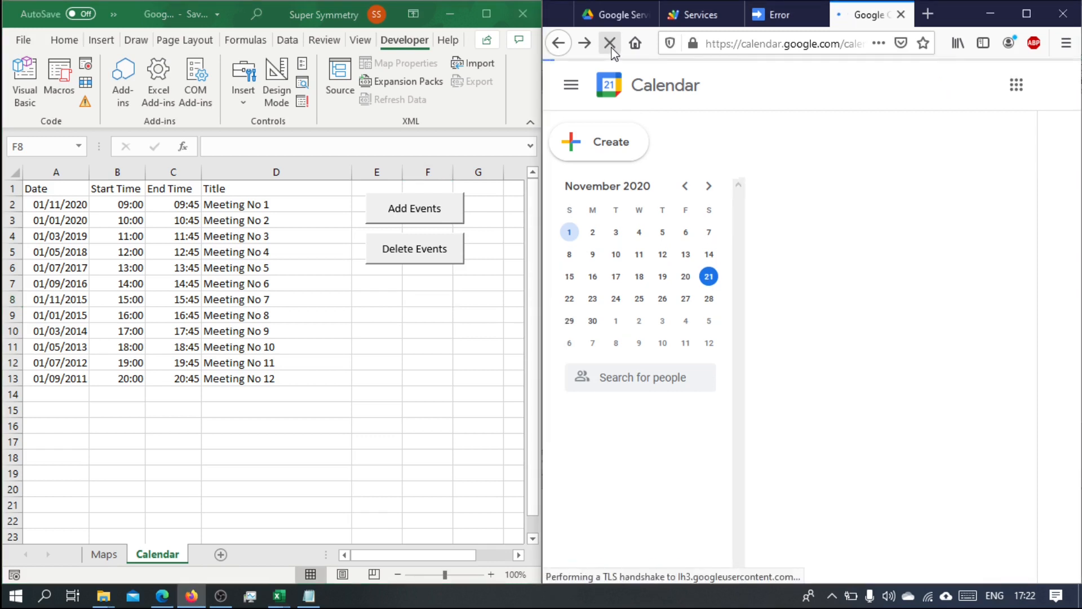
Reload Google Calendar to confirm the single 9am Morning Meeting remains.
{"action": "left_click", "coordinate": [609, 43]}
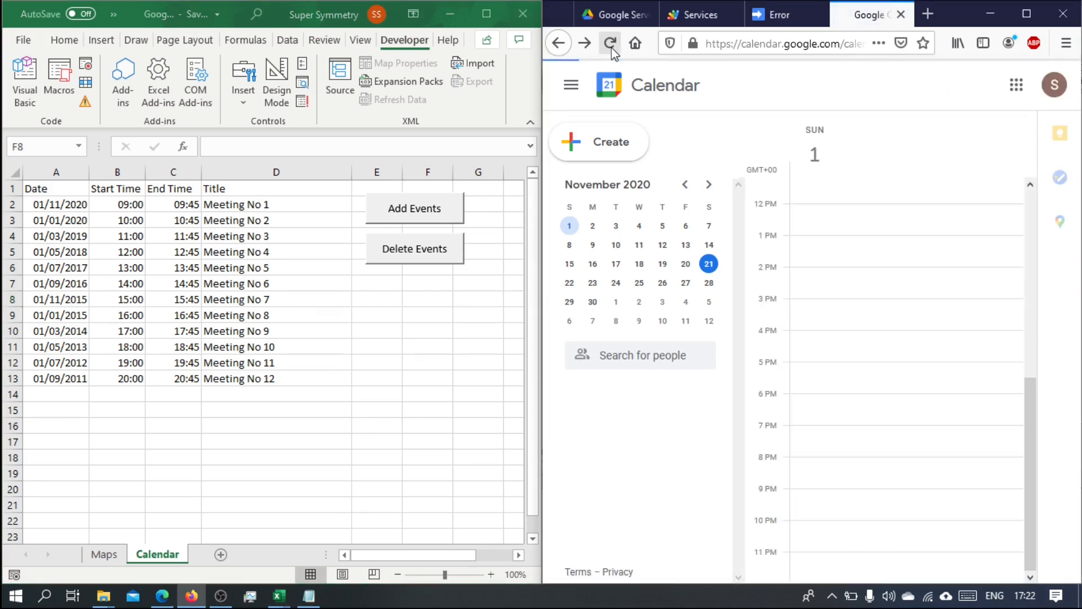
{"action": "left_click", "coordinate": [610, 43]}
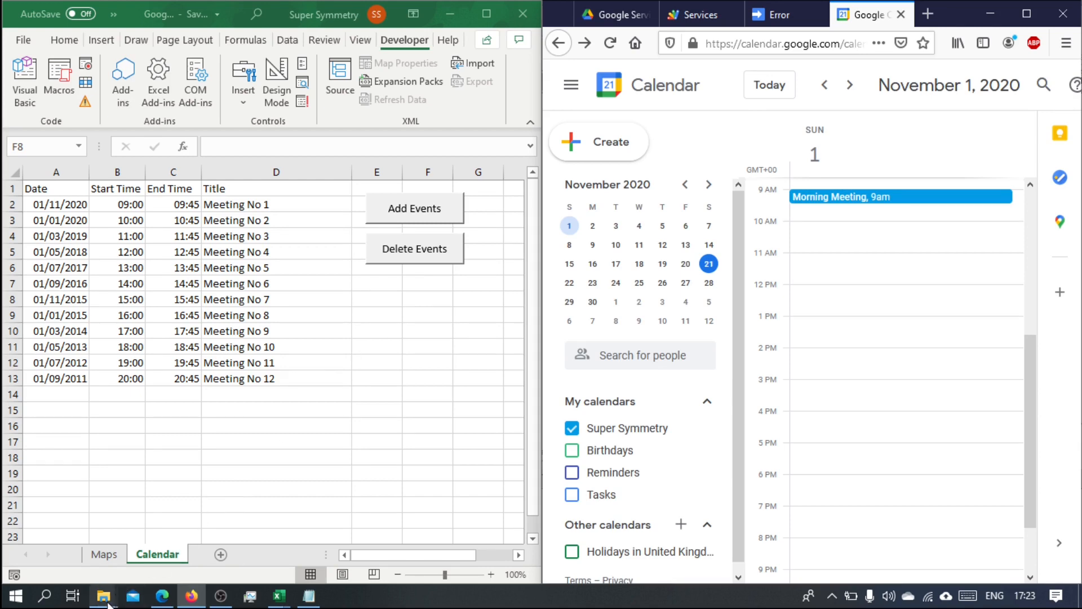
Open File Explorer on Google Drive > Google Services.
{"action": "left_click", "coordinate": [103, 595]}
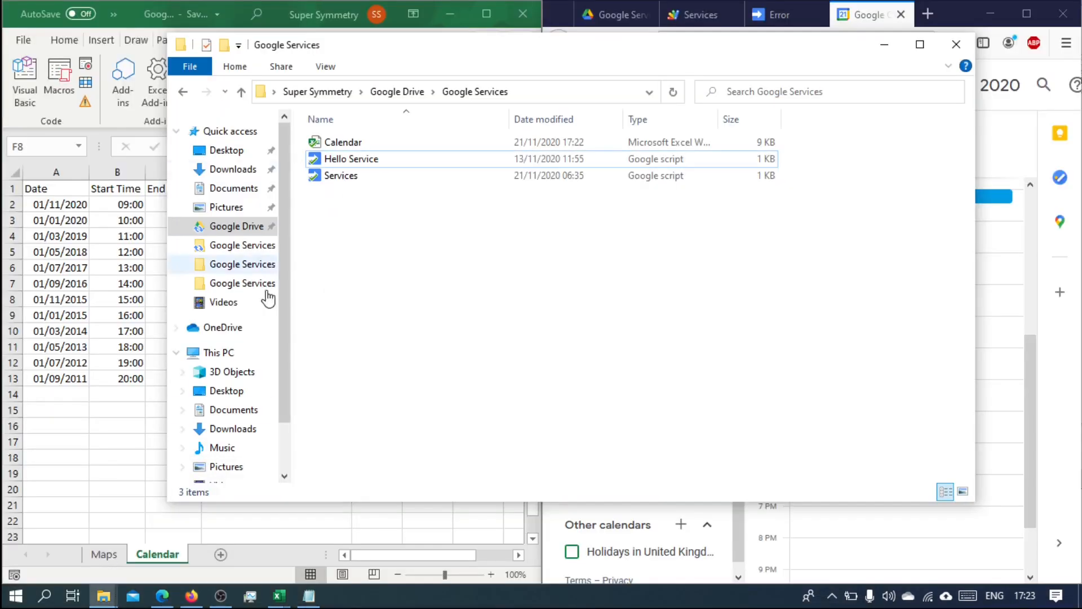
{"action": "mouse_move", "coordinate": [320, 212]}
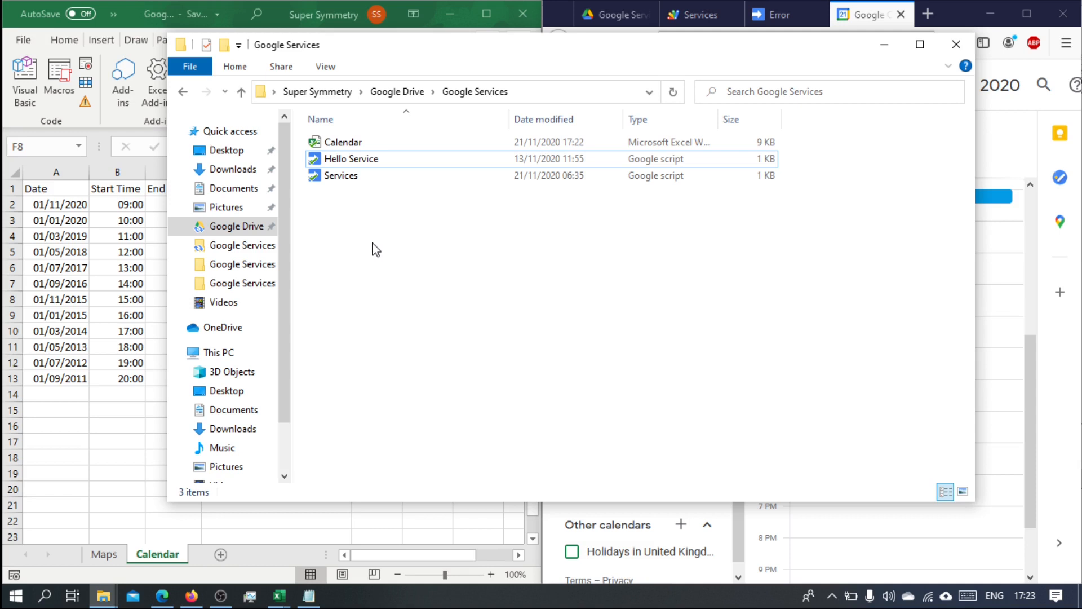
{"action": "mouse_move", "coordinate": [345, 250]}
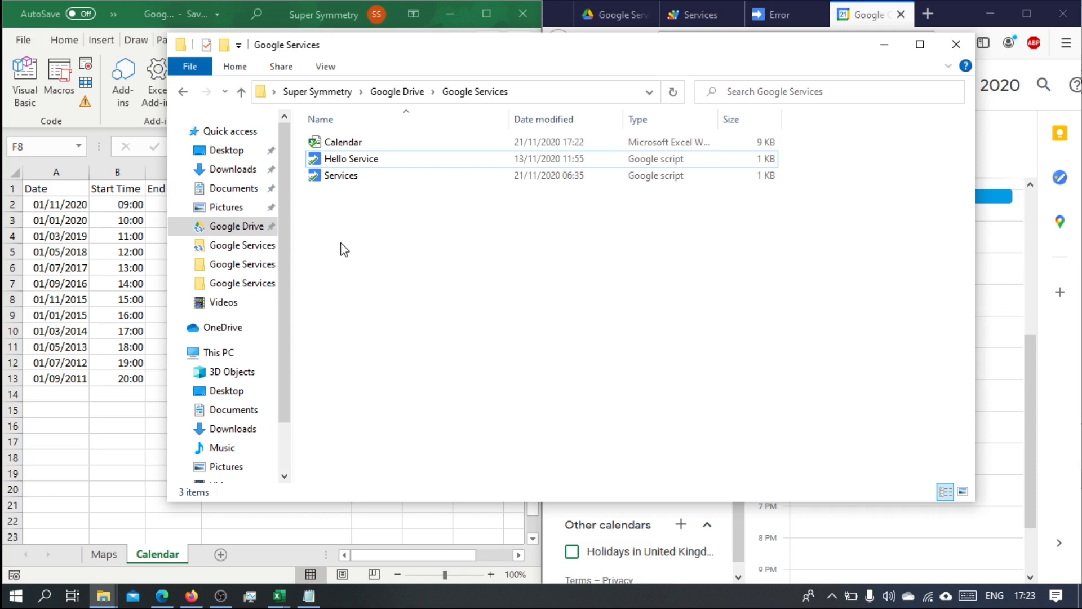
{"action": "mouse_move", "coordinate": [352, 249]}
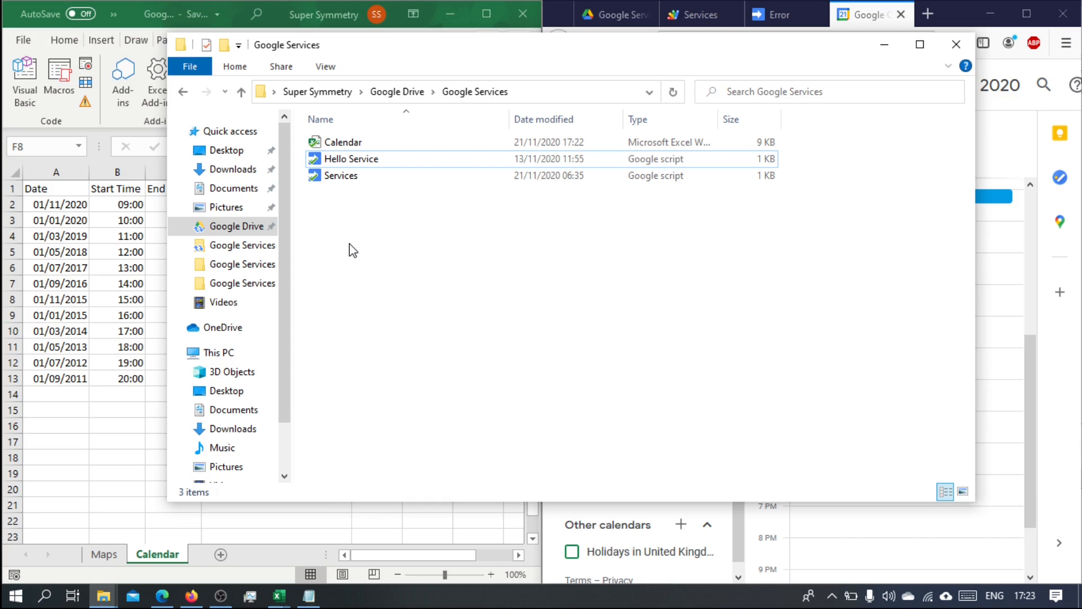